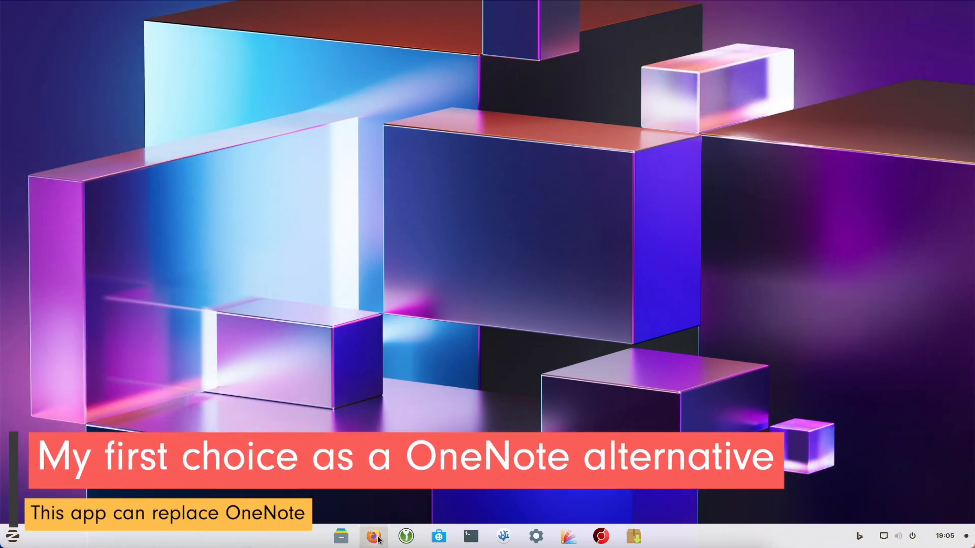
# Step: Launch Firefox from the taskbar so the notesnook.com homepage tab opens
pyautogui.click(373, 536)
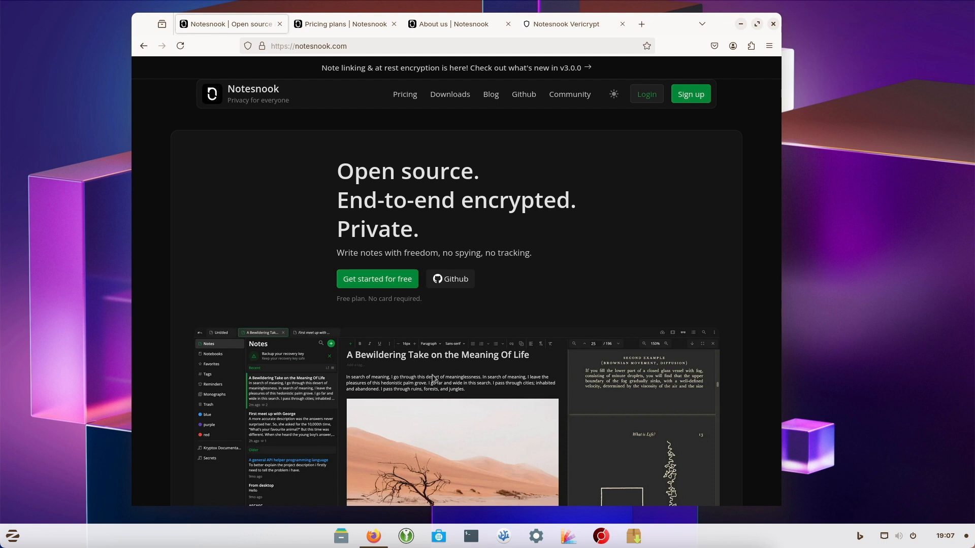
# Step: Scroll to the editor features and preview the Tables, Outlines, Codeblocks and Images & files demos
pyautogui.scroll(-3)
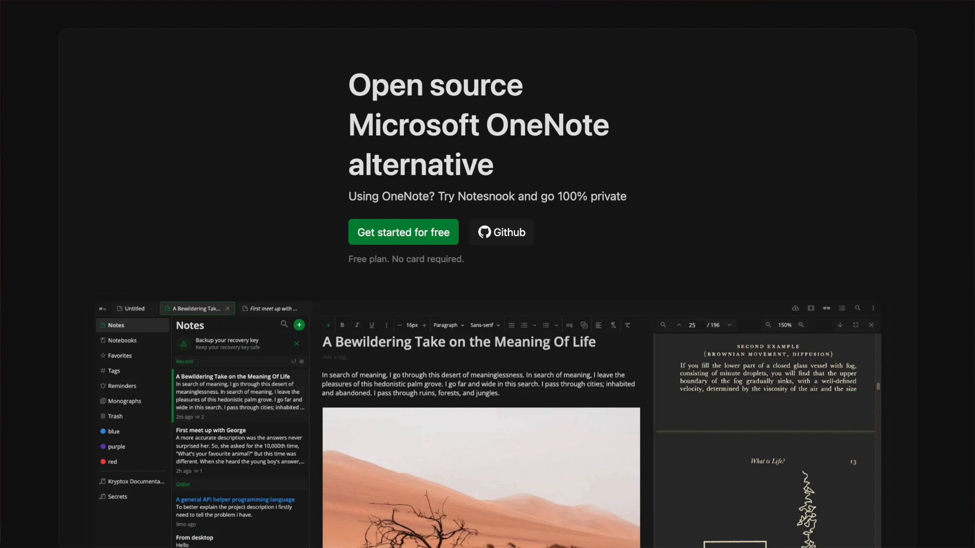
pyautogui.scroll(-3)
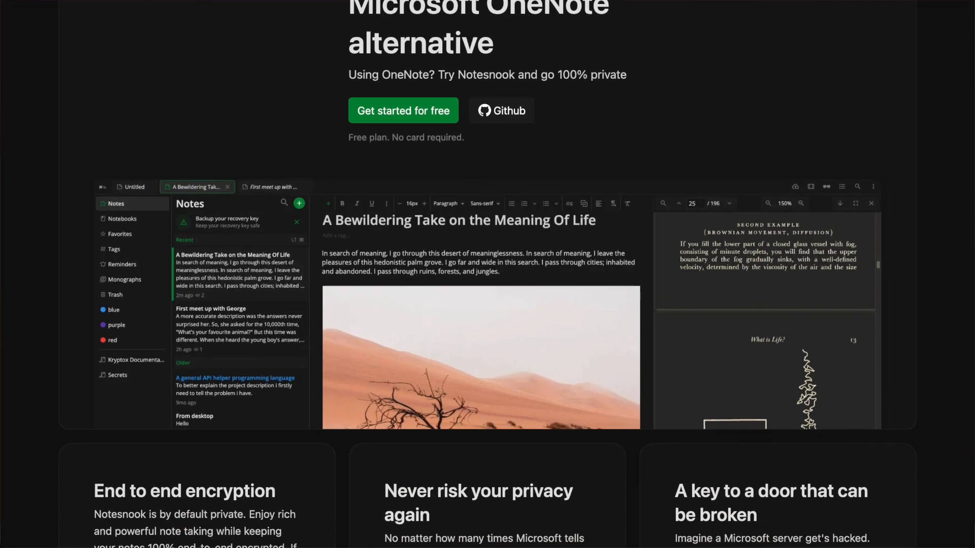
pyautogui.scroll(-3)
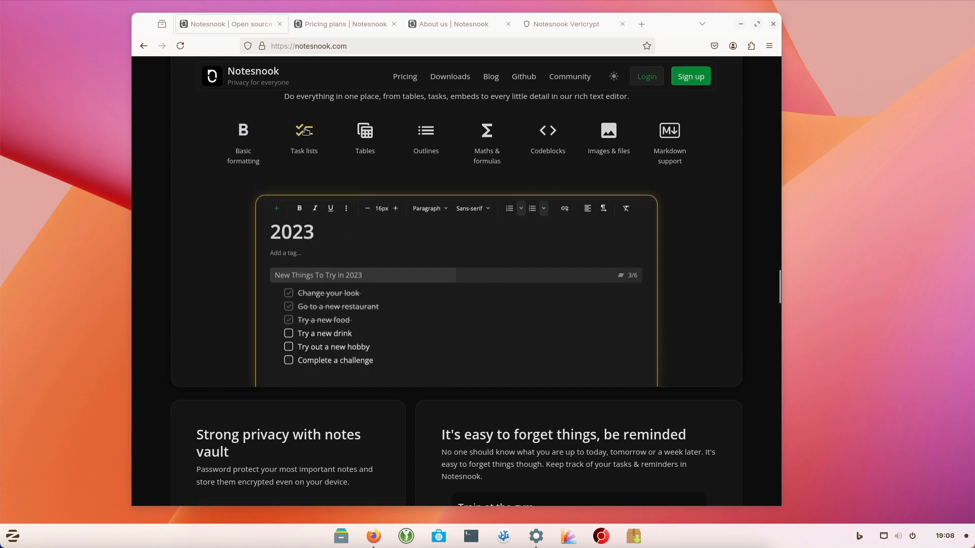
pyautogui.click(364, 130)
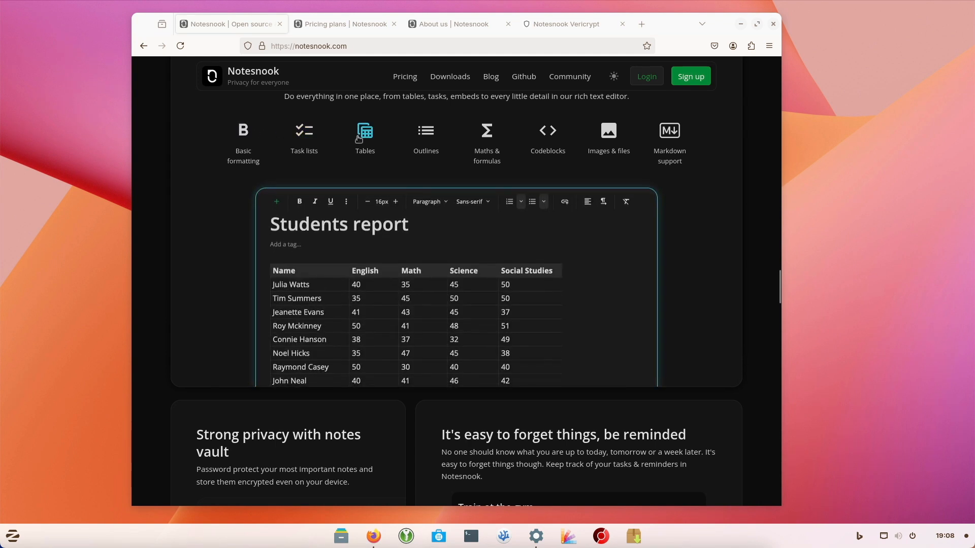
pyautogui.click(425, 130)
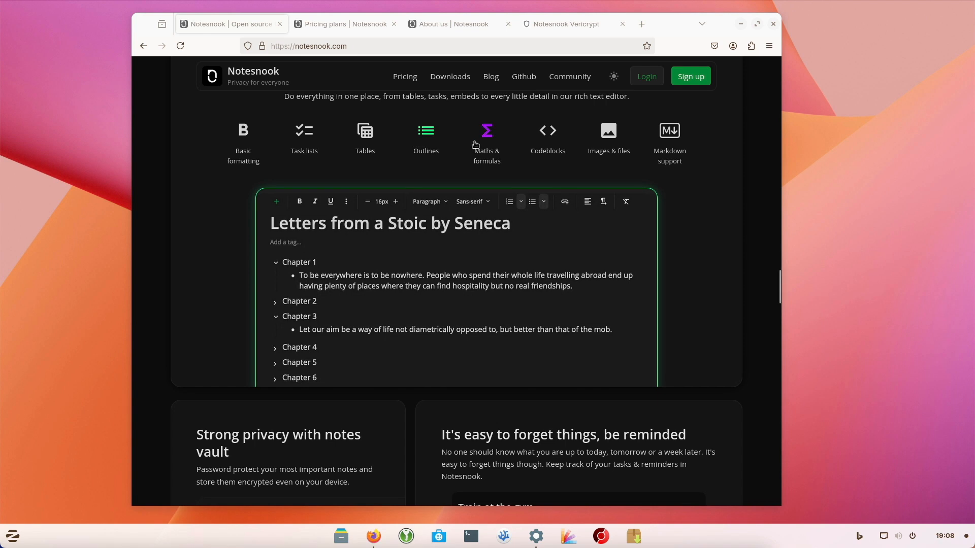
pyautogui.click(548, 130)
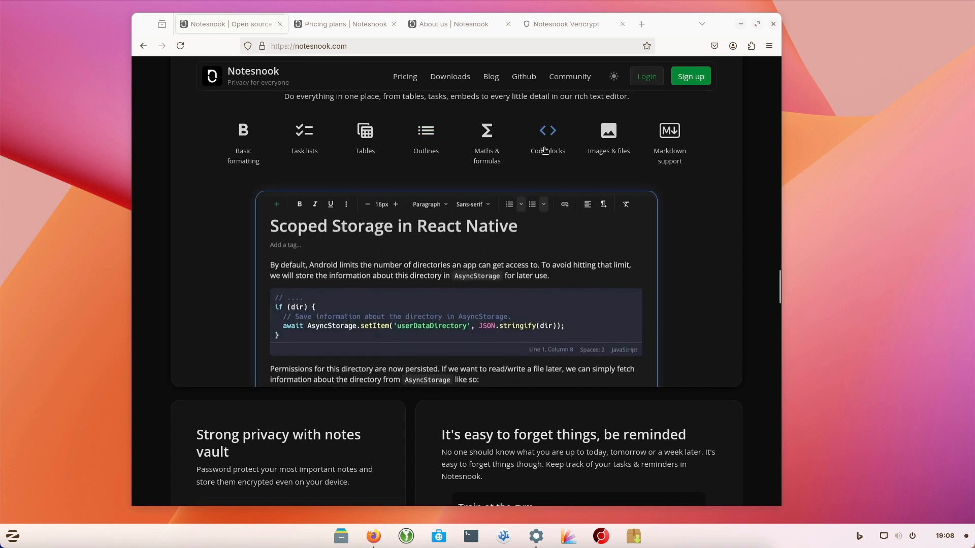
pyautogui.click(608, 130)
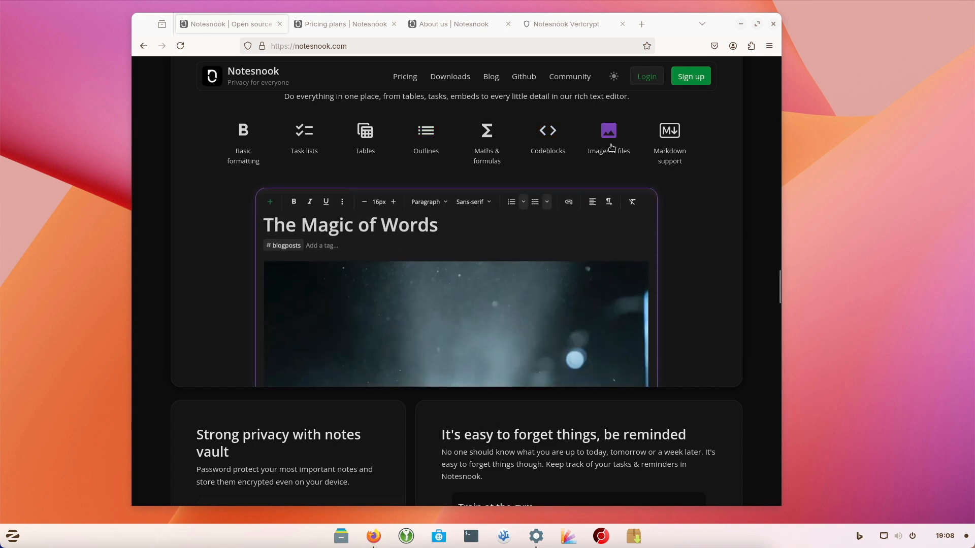
pyautogui.click(669, 130)
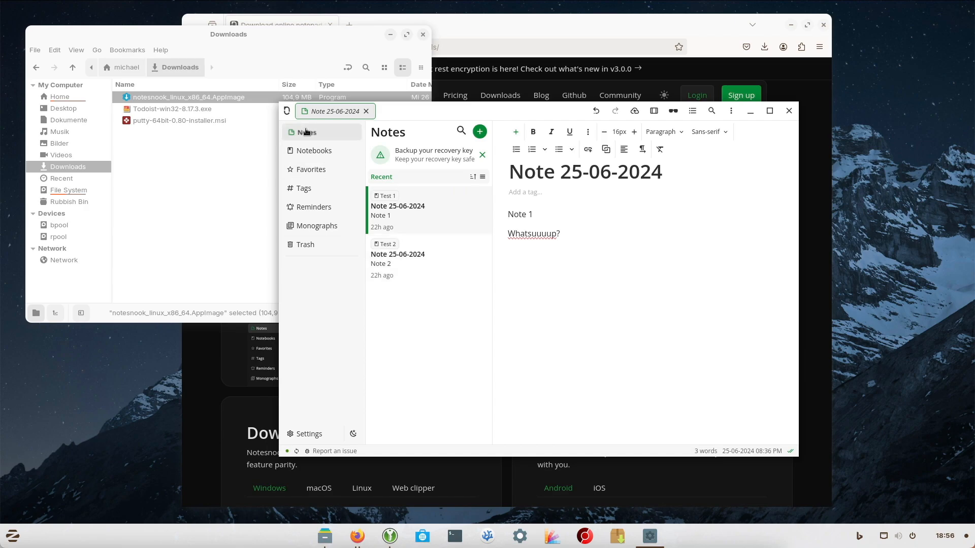
# Step: Browse the Notebooks and Notes lists, open Note 2, then show the Test 2 notebook options
pyautogui.click(314, 150)
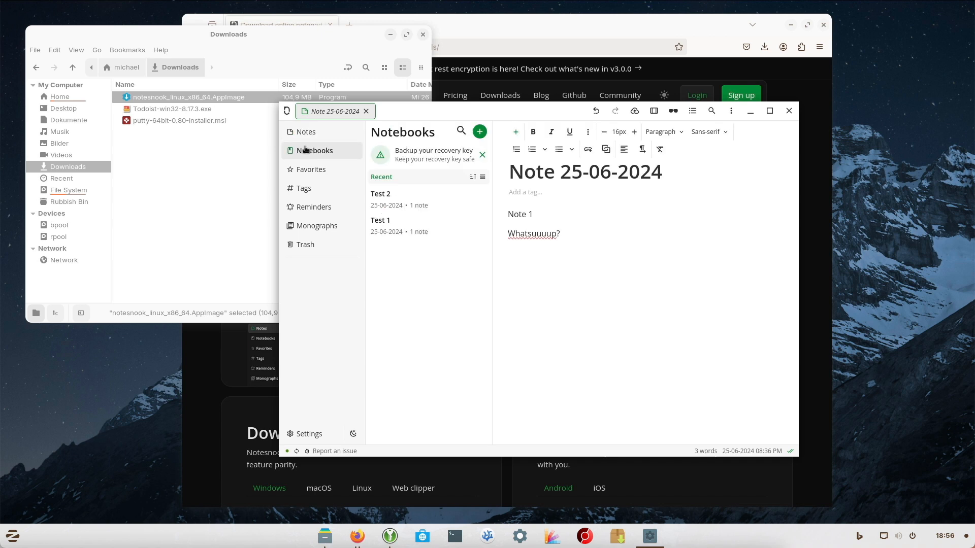
pyautogui.click(305, 131)
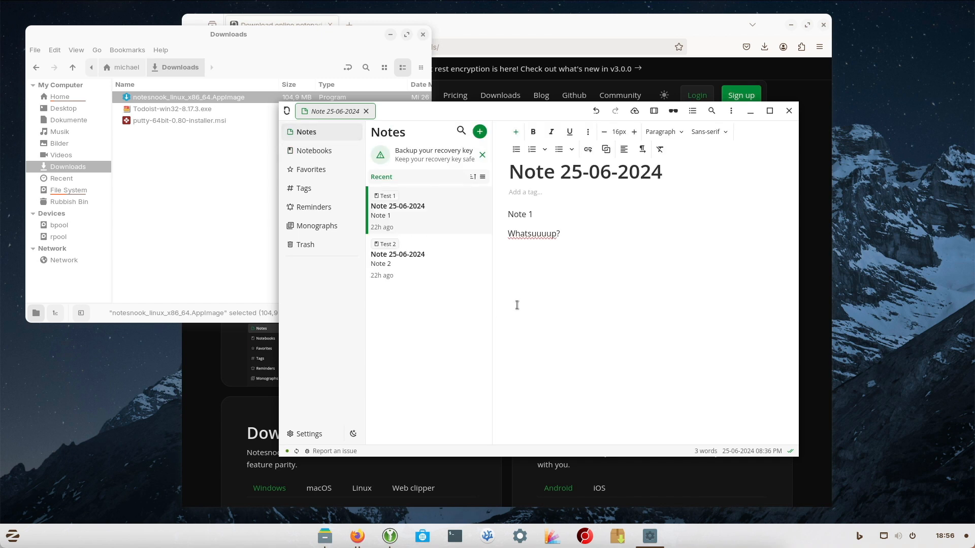
pyautogui.click(404, 258)
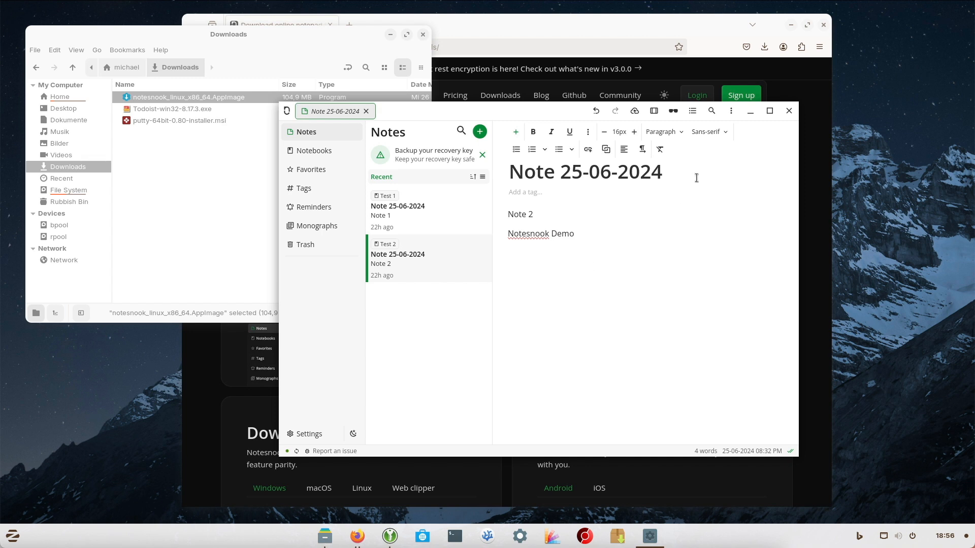
pyautogui.moveTo(673, 111)
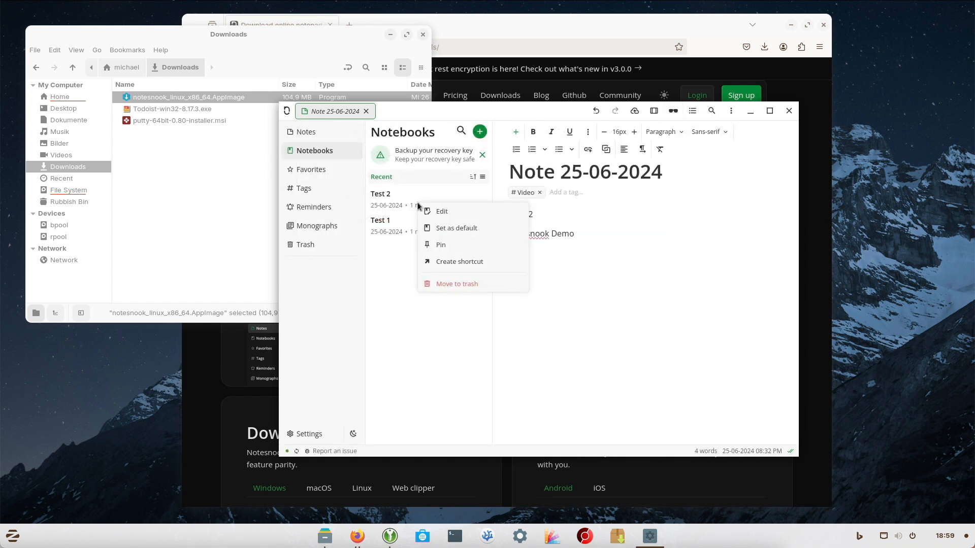
pyautogui.click(459, 261)
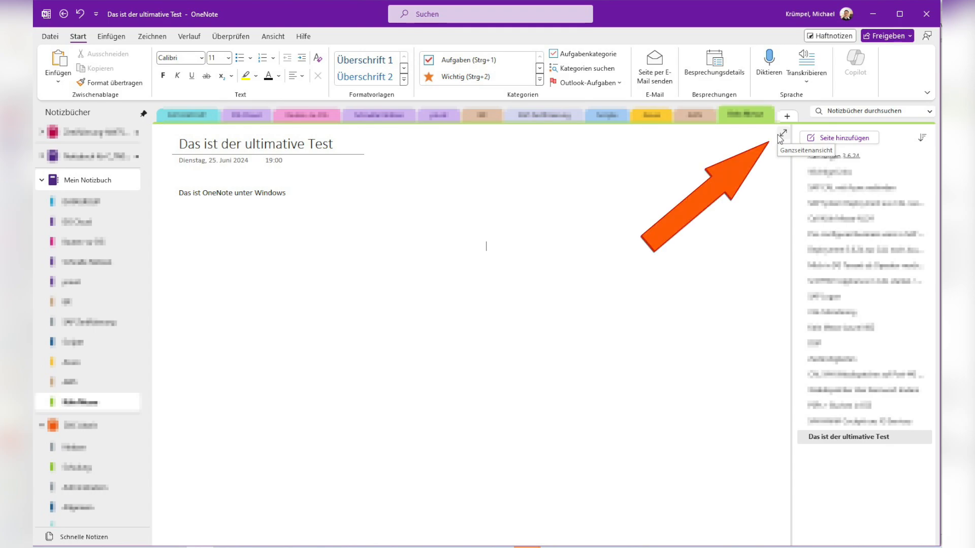
pyautogui.click(782, 136)
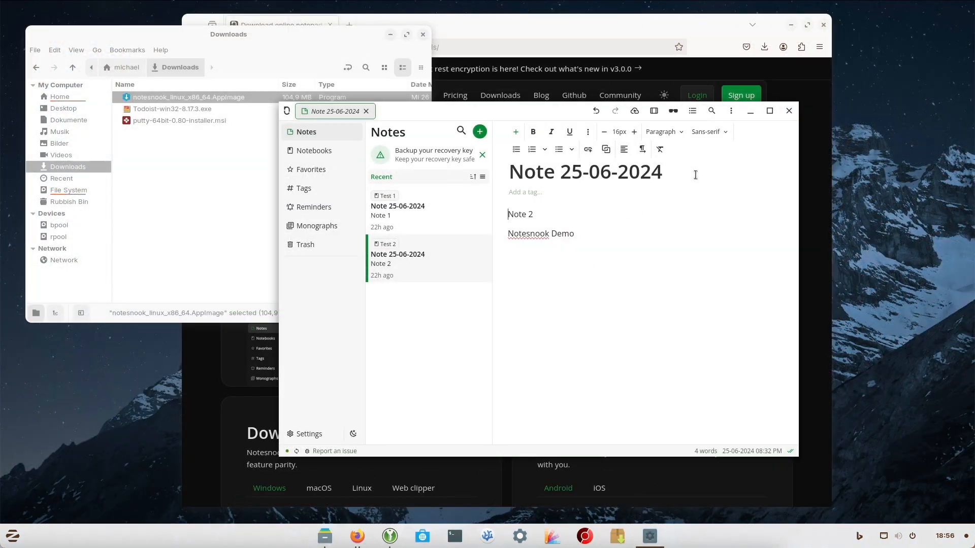
pyautogui.moveTo(673, 111)
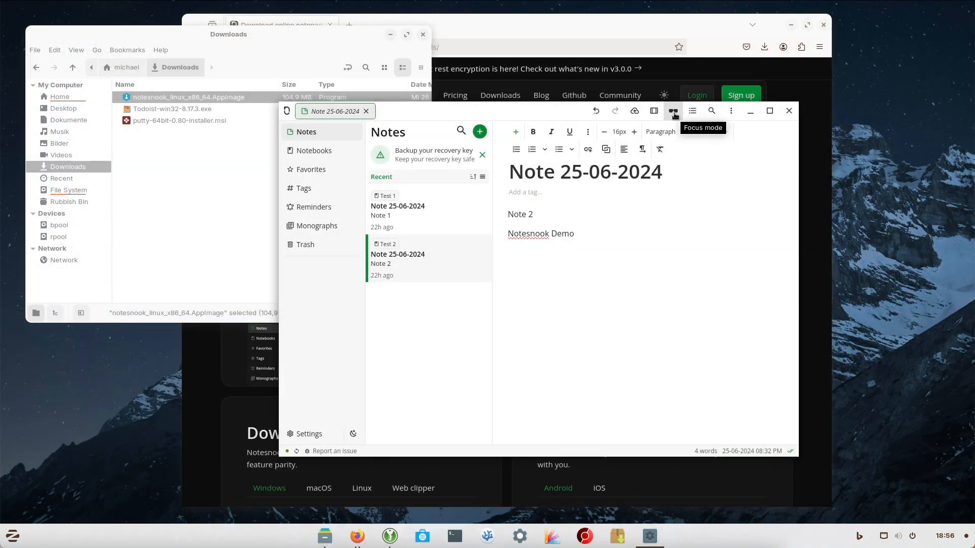
# Step: Turn on the editor's focus mode, then type 'neofetch' and 'su'
pyautogui.click(673, 111)
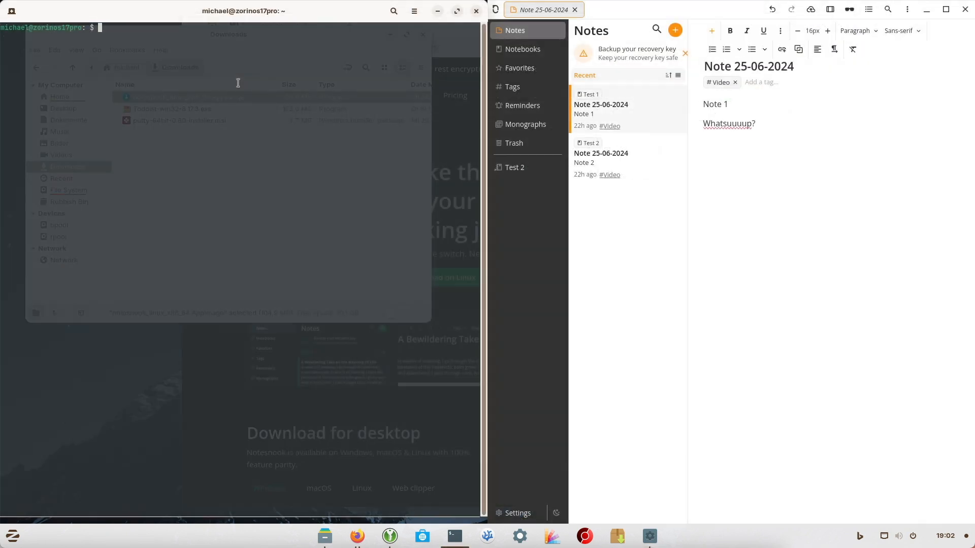
pyautogui.write('neofetch')
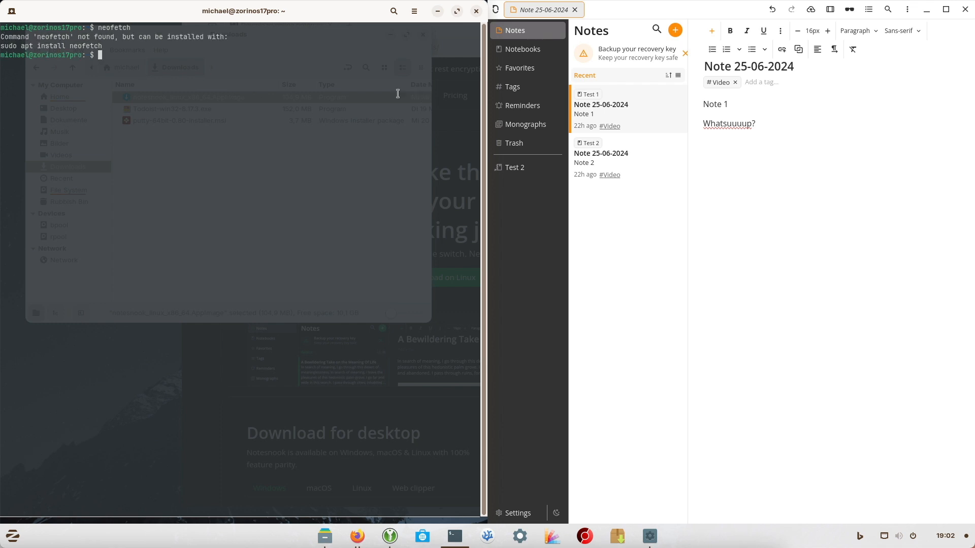
pyautogui.write('su')
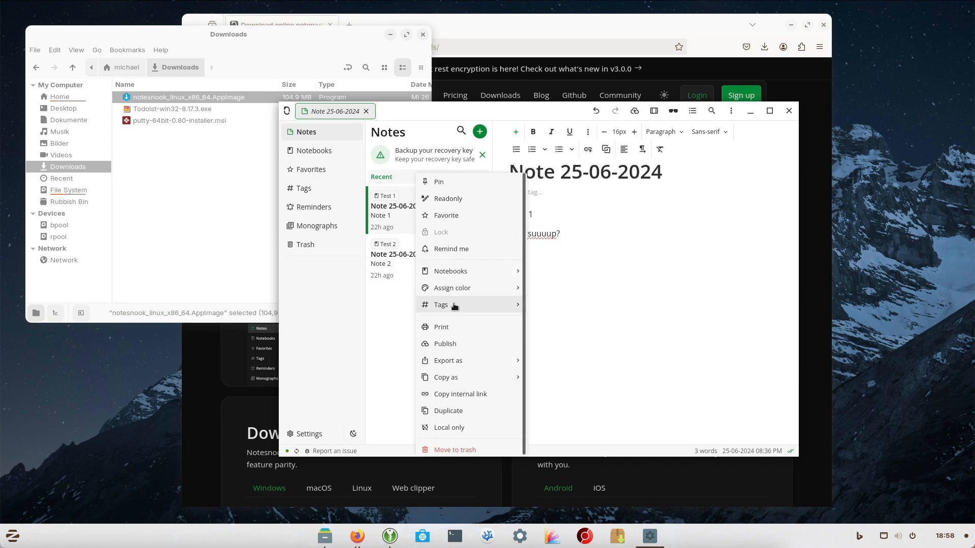
# Step: Tag the note #Video, then choose Remind me from Note 1's actions
pyautogui.click(441, 305)
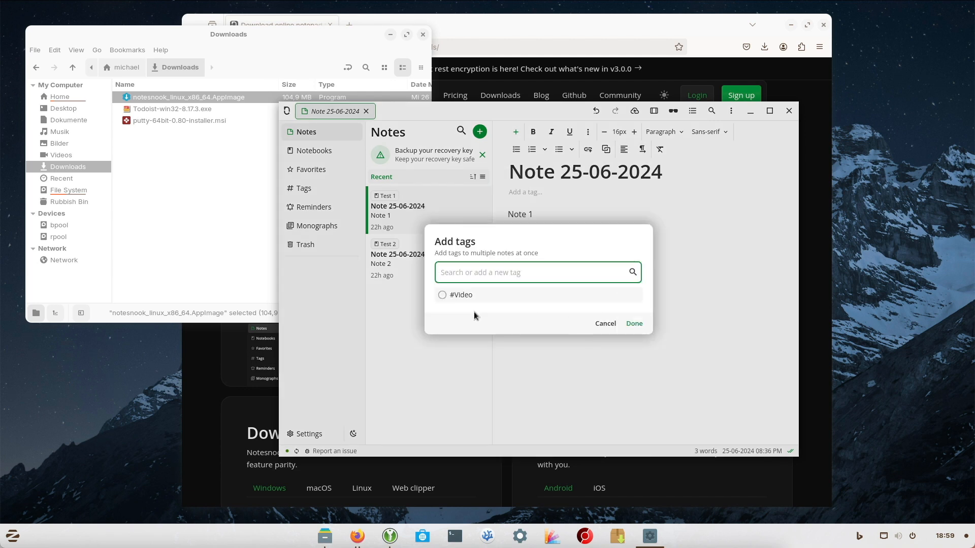
pyautogui.click(633, 324)
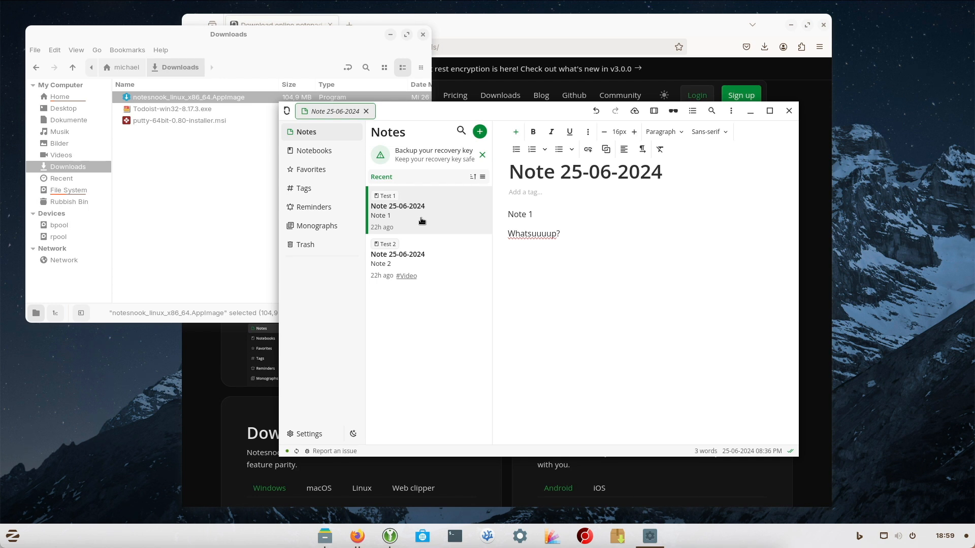
pyautogui.rightClick(421, 211)
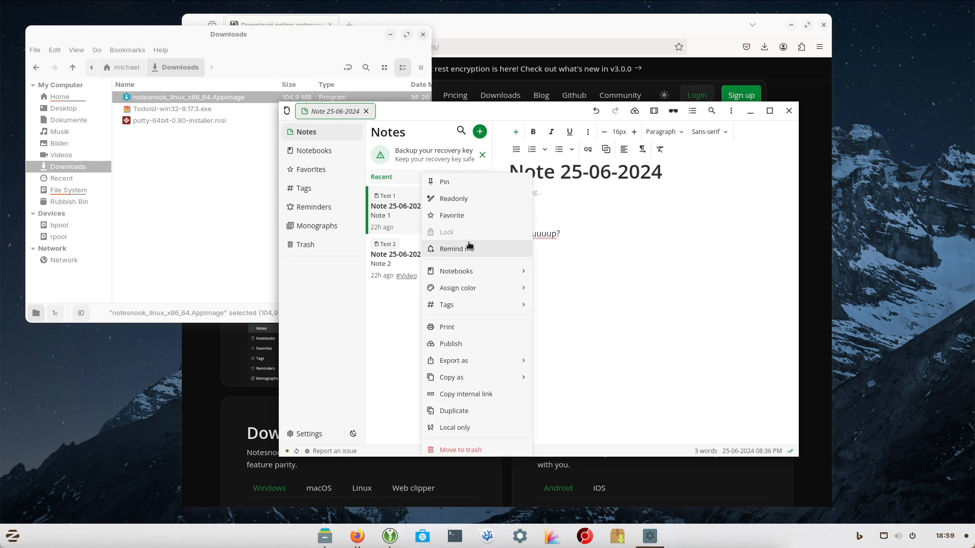
pyautogui.click(446, 304)
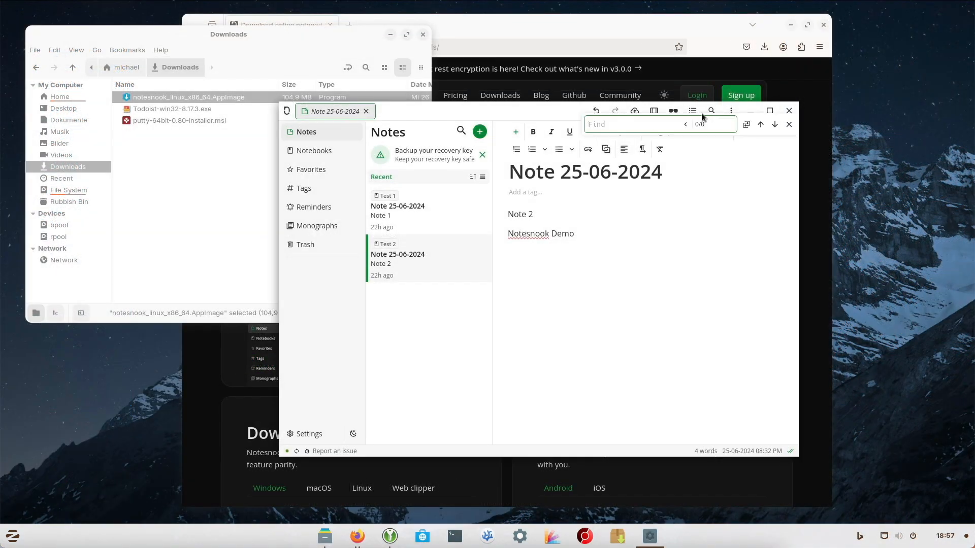
pyautogui.moveTo(745, 124)
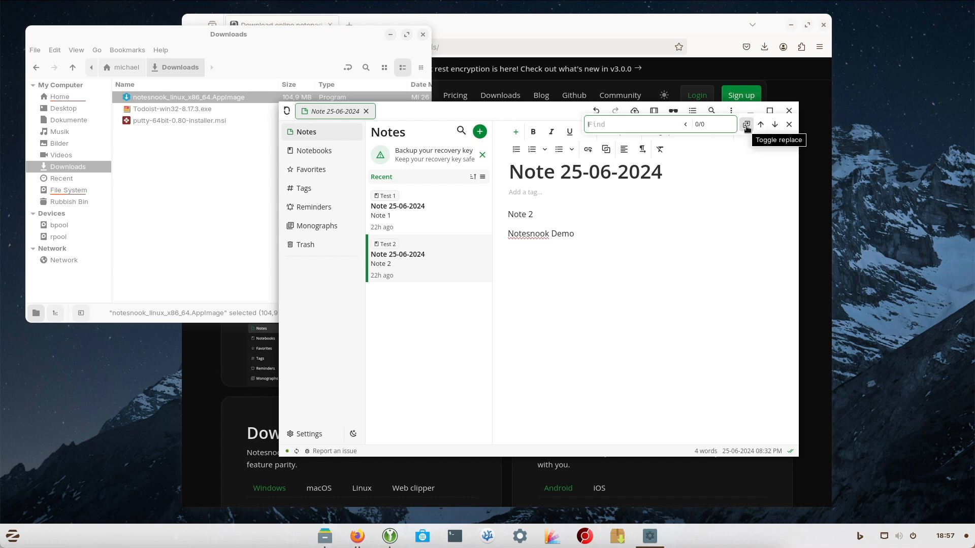
# Step: Find 'Demo' in the open note's find bar and switch to Note 1
pyautogui.click(746, 124)
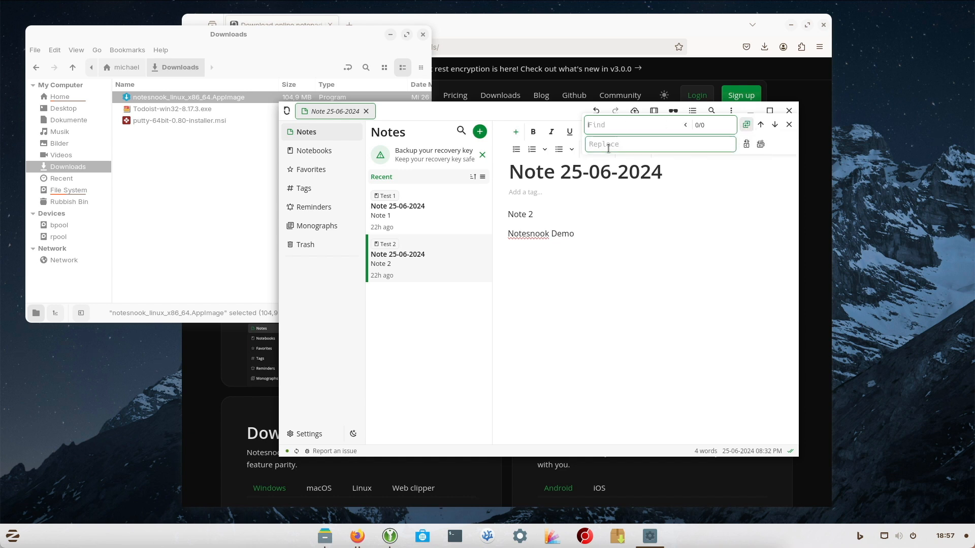
pyautogui.click(745, 124)
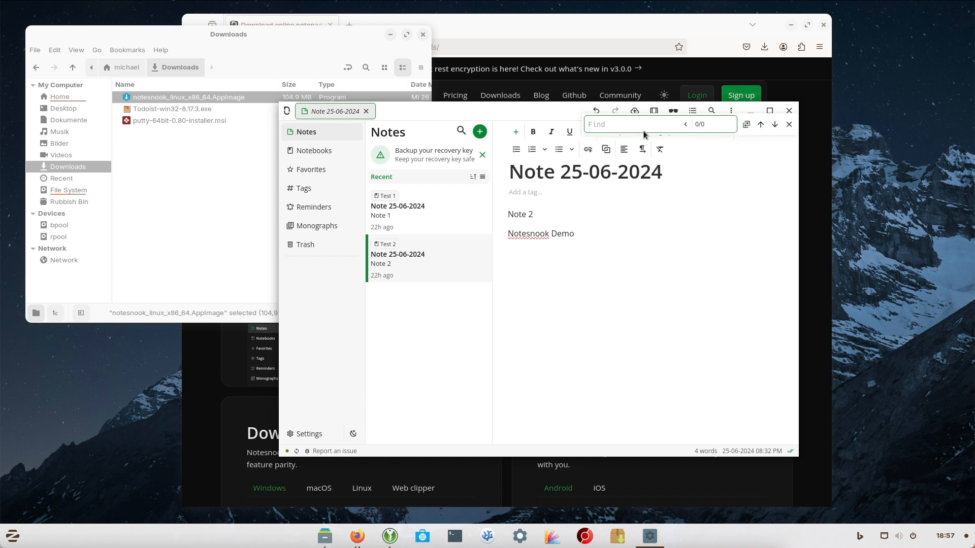
pyautogui.write('Demo')
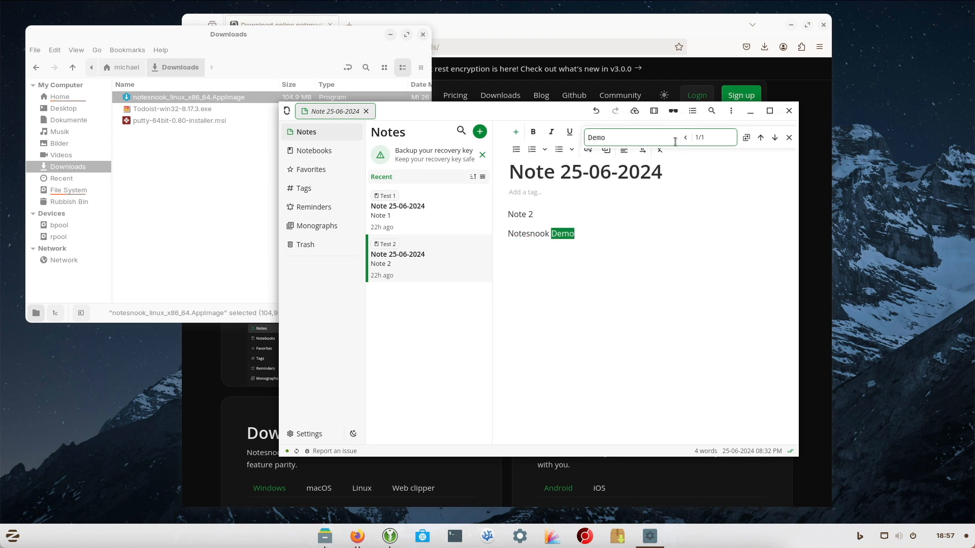
pyautogui.click(788, 138)
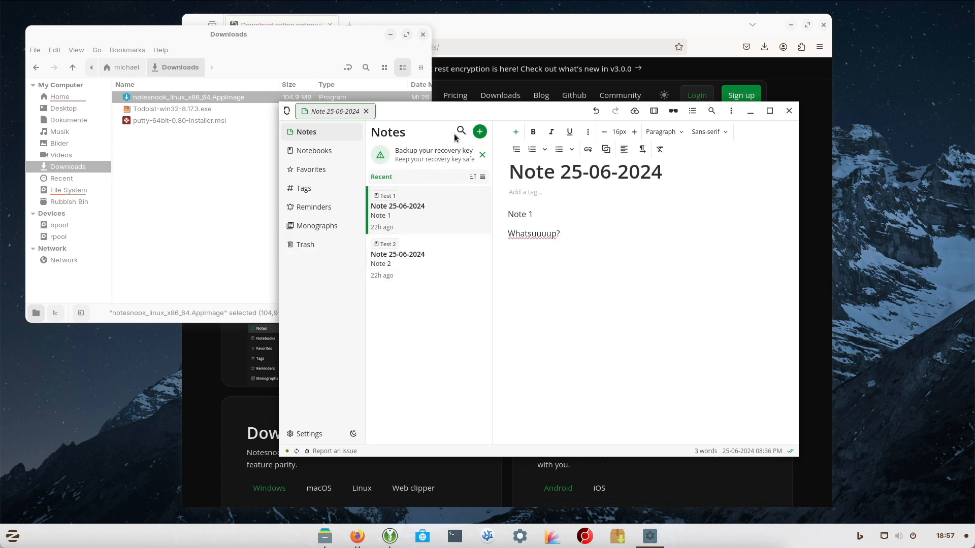
pyautogui.moveTo(460, 131)
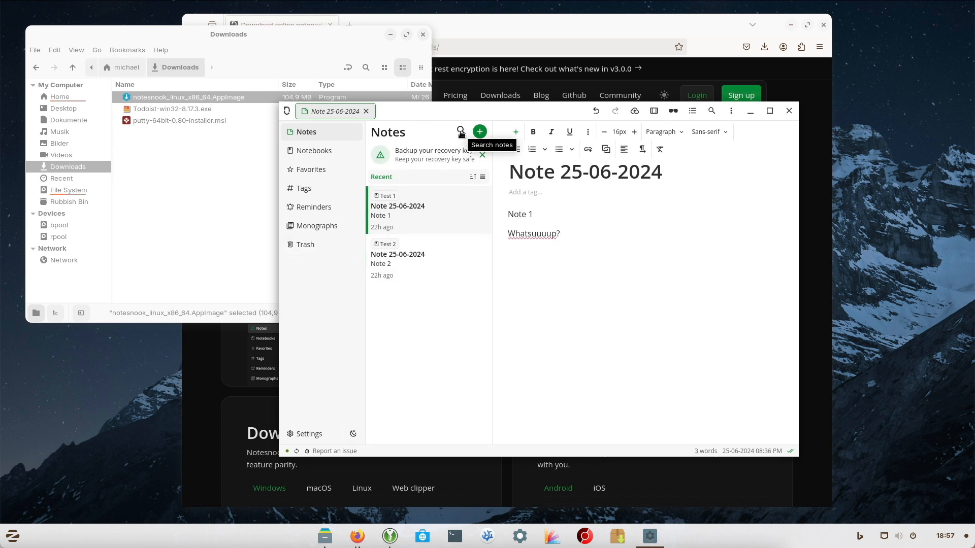
# Step: Search all notes for 'Demo' and open the matching Note 2
pyautogui.write('Demo')
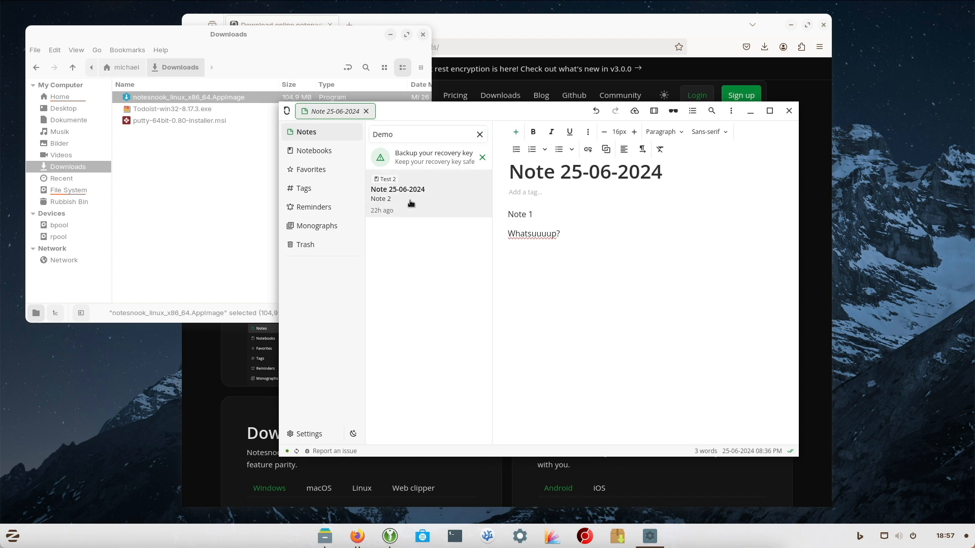
pyautogui.click(398, 202)
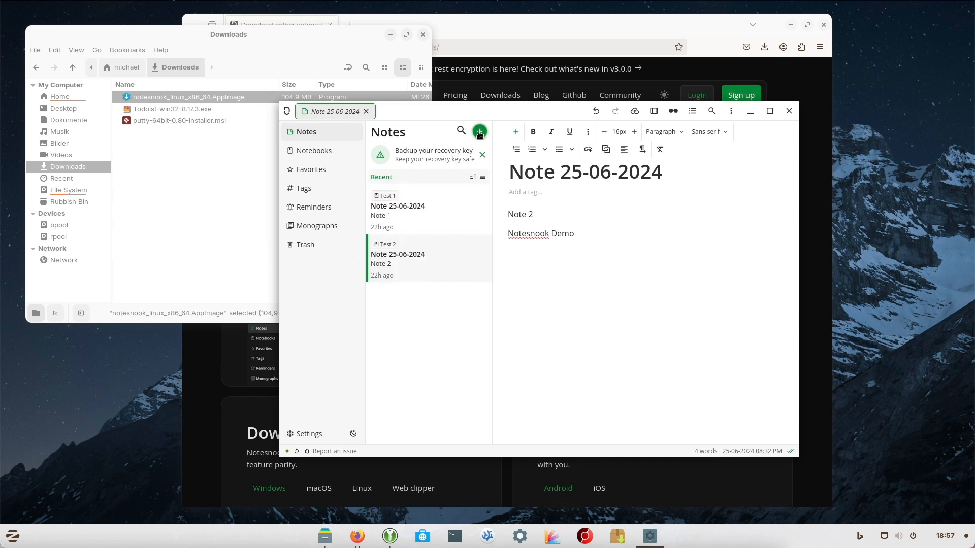
pyautogui.moveTo(313, 150)
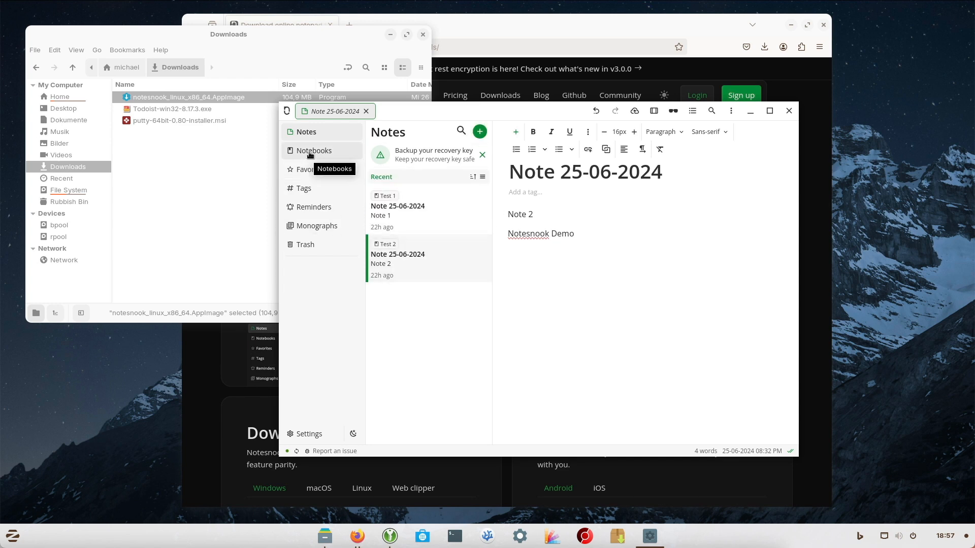
pyautogui.click(313, 150)
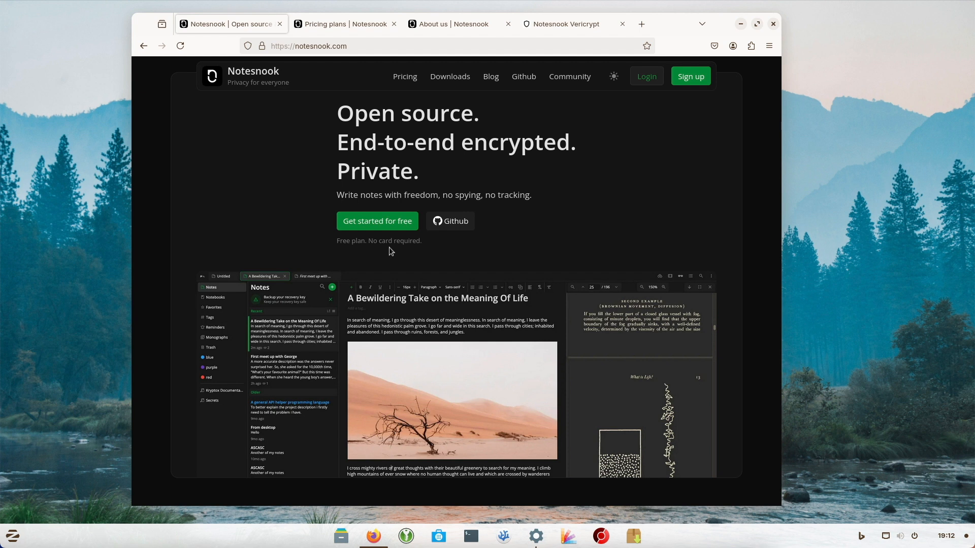
# Step: Switch to the Notesnook Vericrypt tab and scroll down the encryption verification page
pyautogui.click(566, 24)
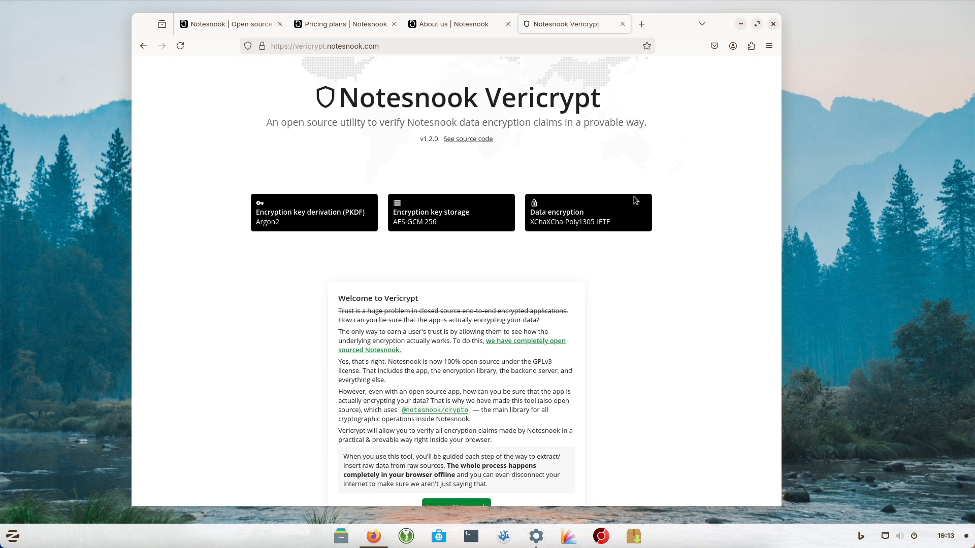
pyautogui.scroll(-3)
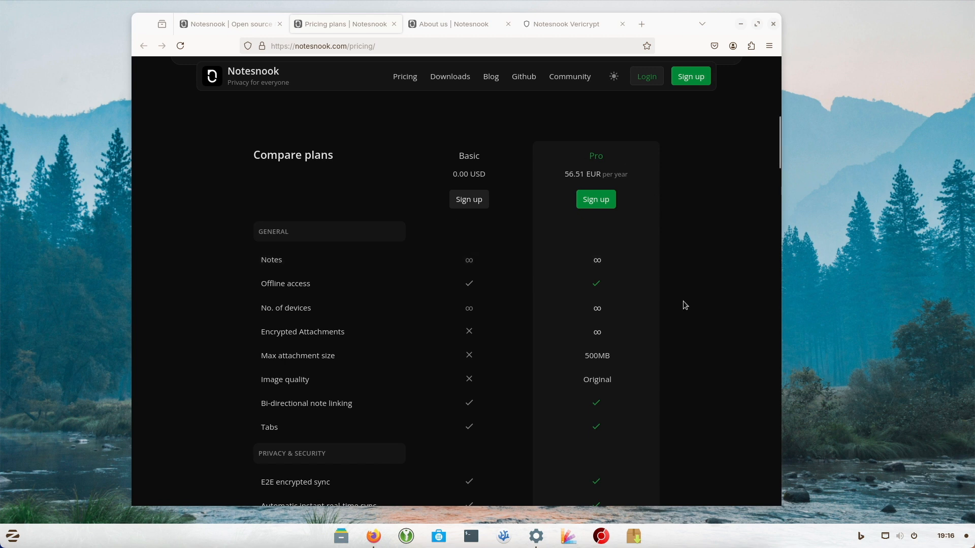
pyautogui.scroll(-3)
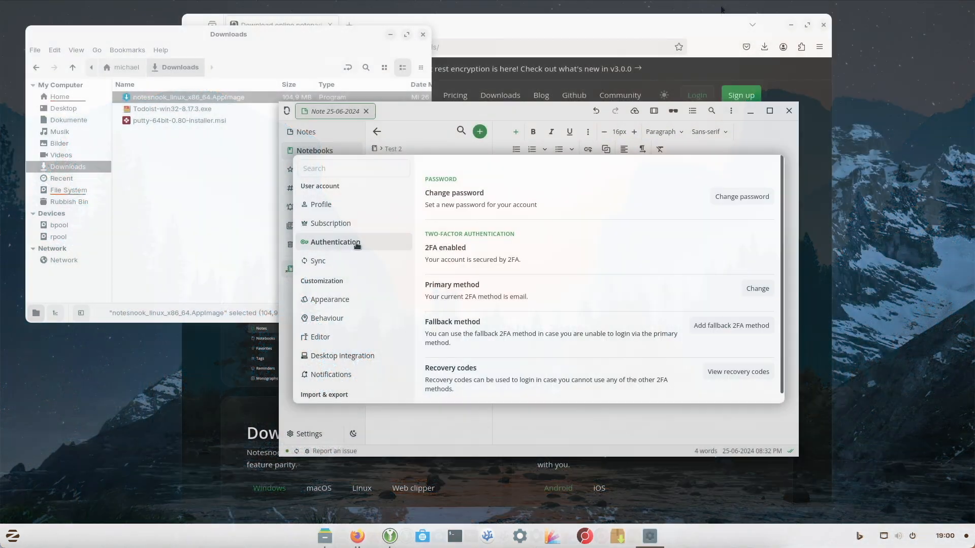
# Step: In Appearance settings, browse the theme list and apply a dark orange-accent theme
pyautogui.click(329, 299)
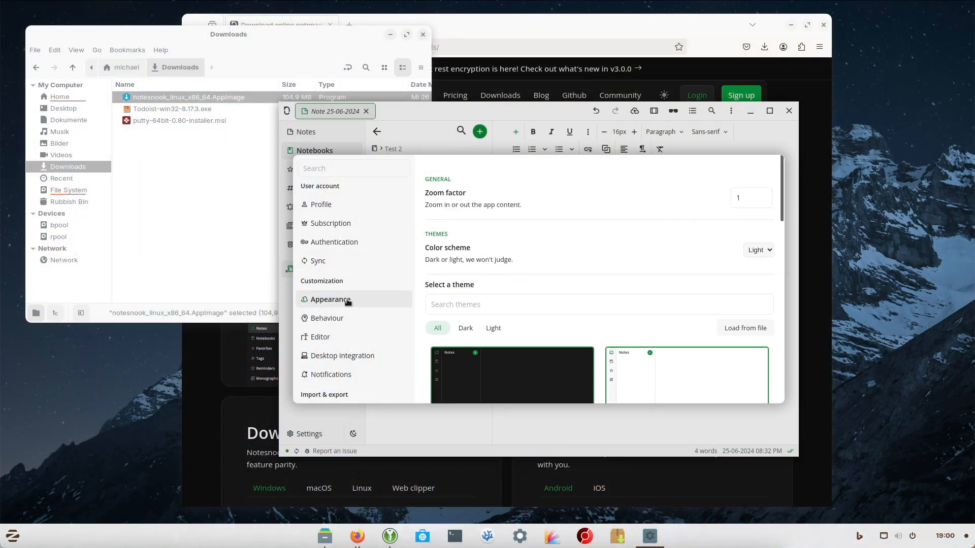
pyautogui.scroll(-3)
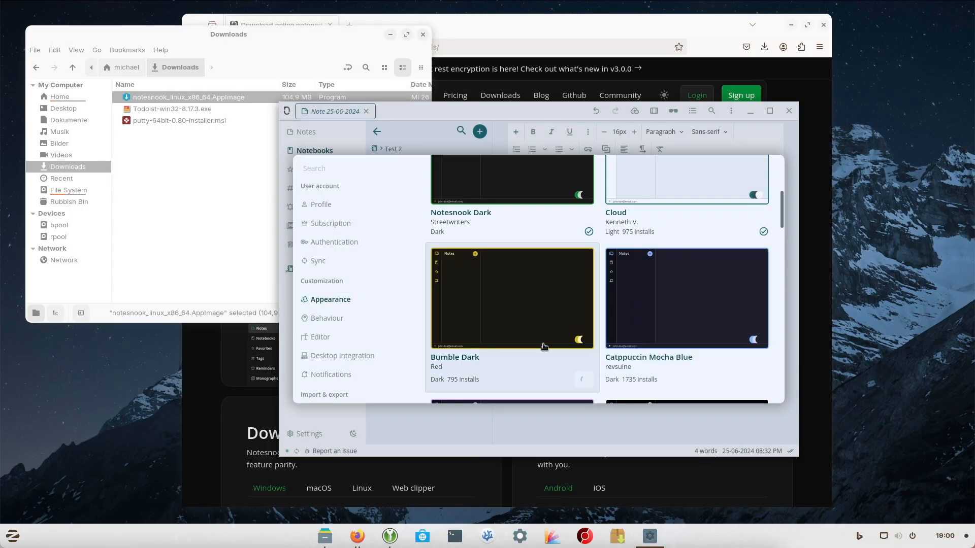
pyautogui.scroll(-3)
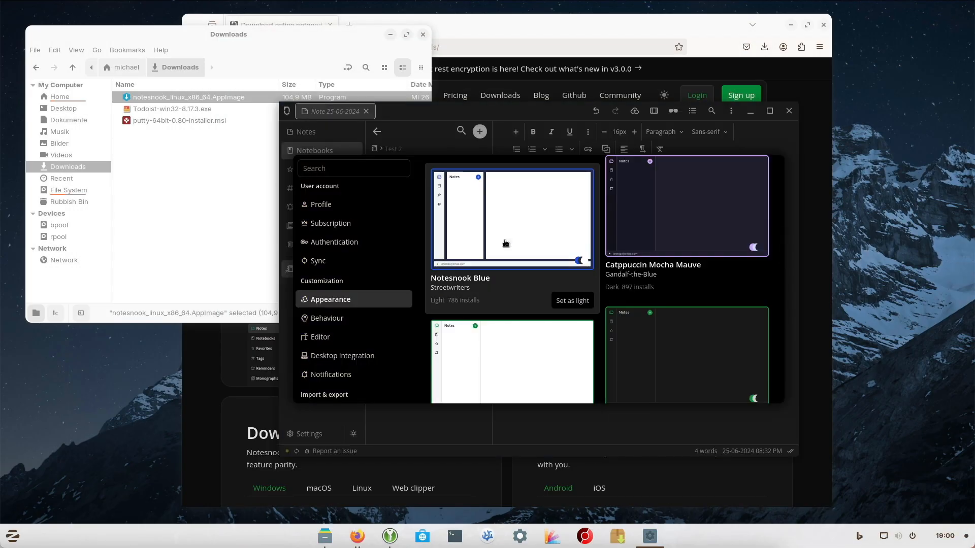
pyautogui.scroll(-3)
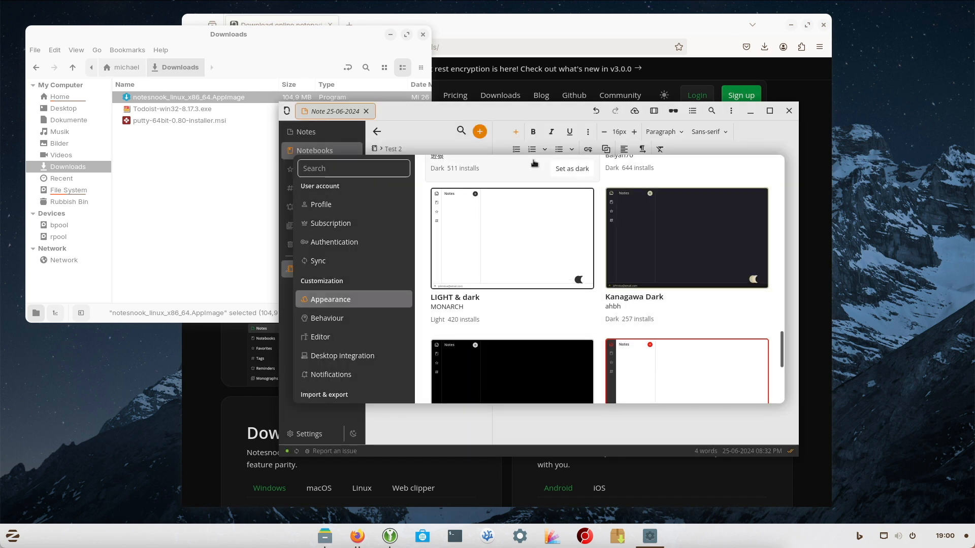
# Step: Review the Notifications, App lock and Privacy settings
pyautogui.click(321, 337)
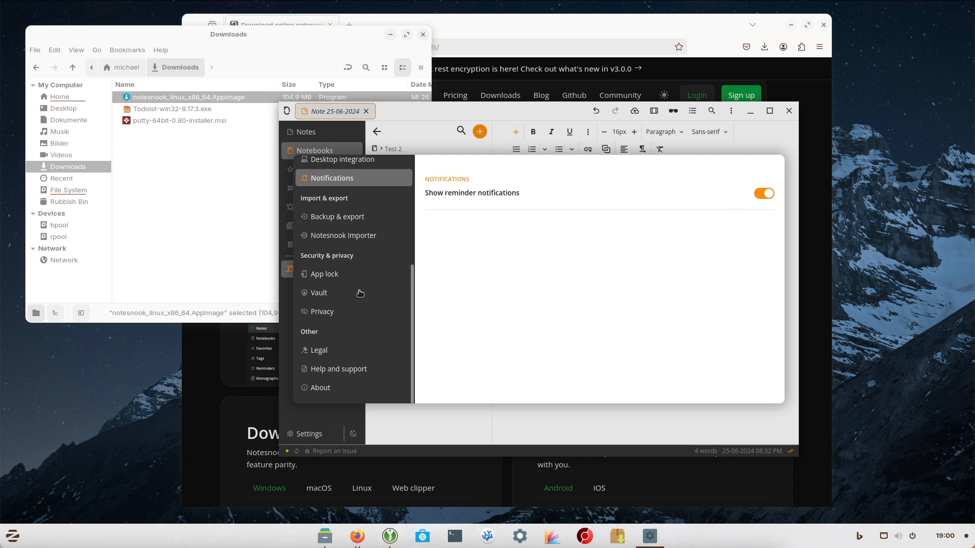
pyautogui.click(324, 274)
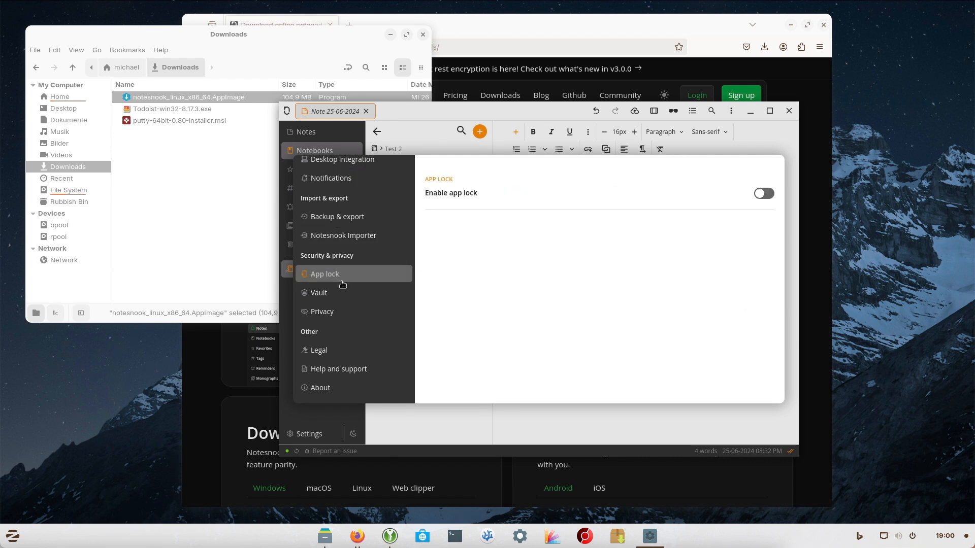
pyautogui.click(322, 311)
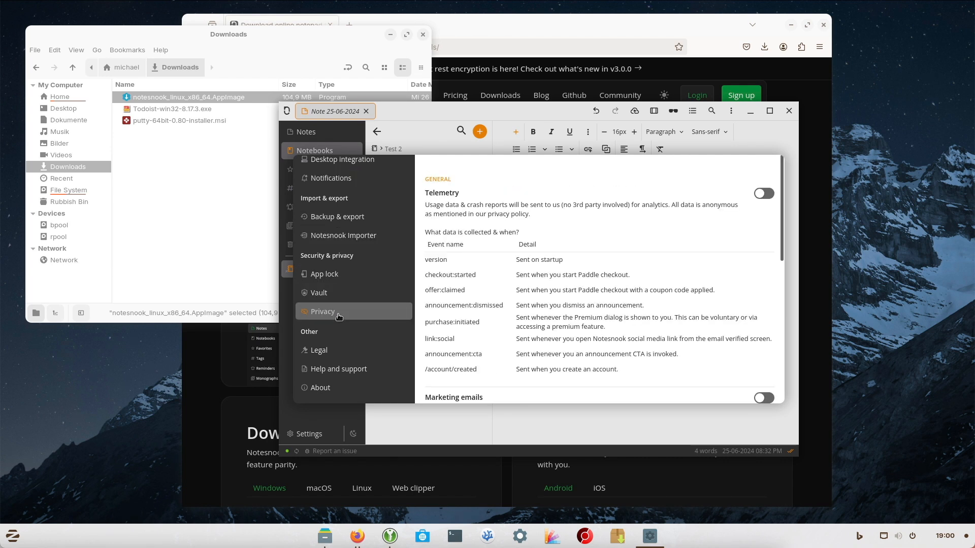
pyautogui.scroll(-3)
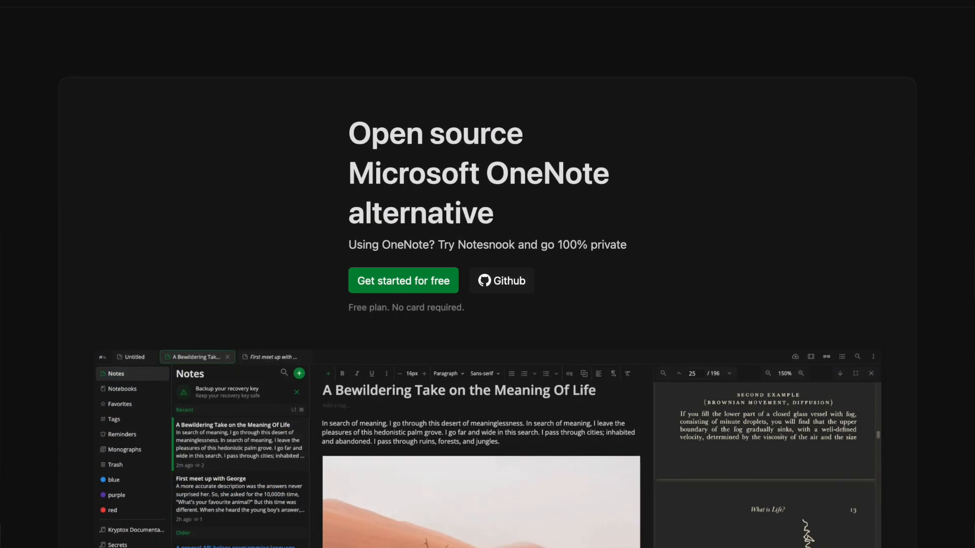
# Step: Scroll the OneNote alternative page down to its feature comparison table
pyautogui.scroll(-3)
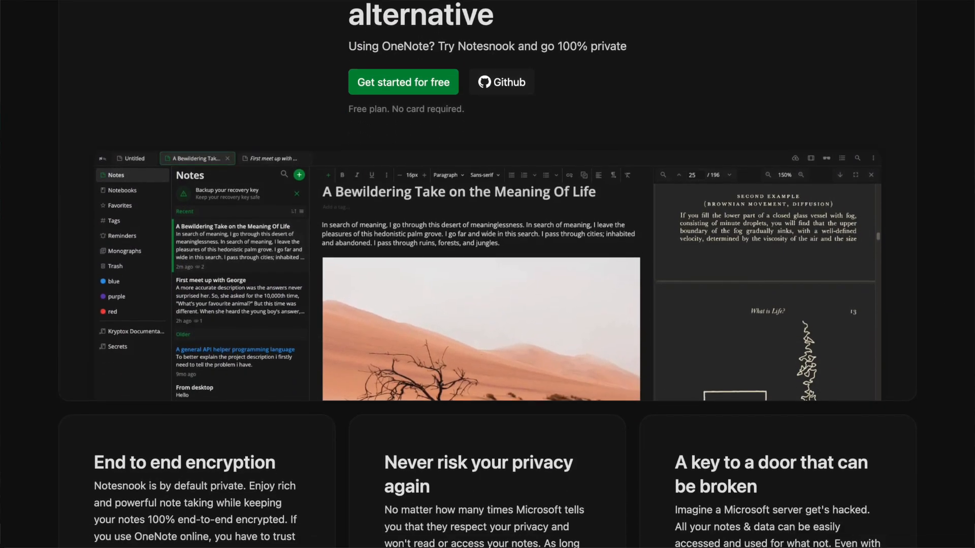
pyautogui.scroll(-3)
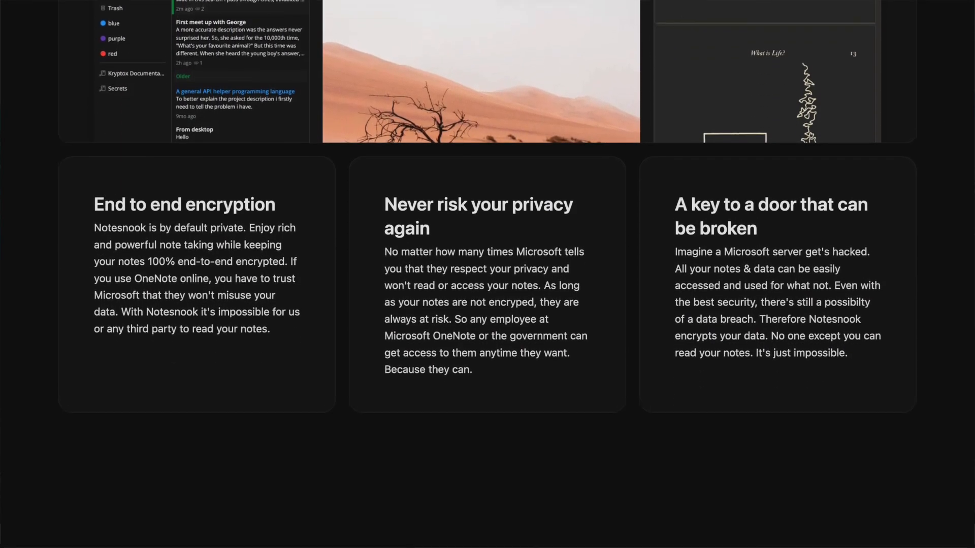
pyautogui.scroll(-3)
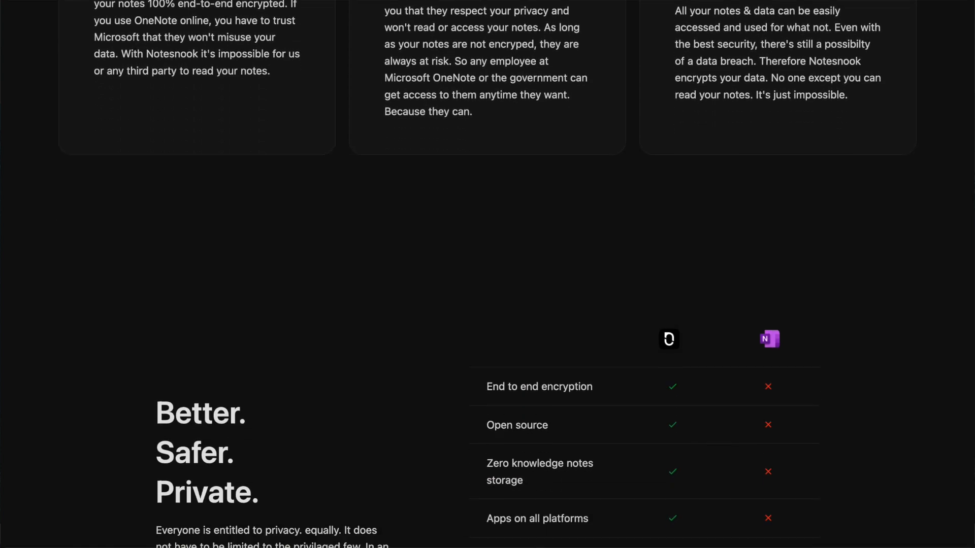
pyautogui.scroll(-3)
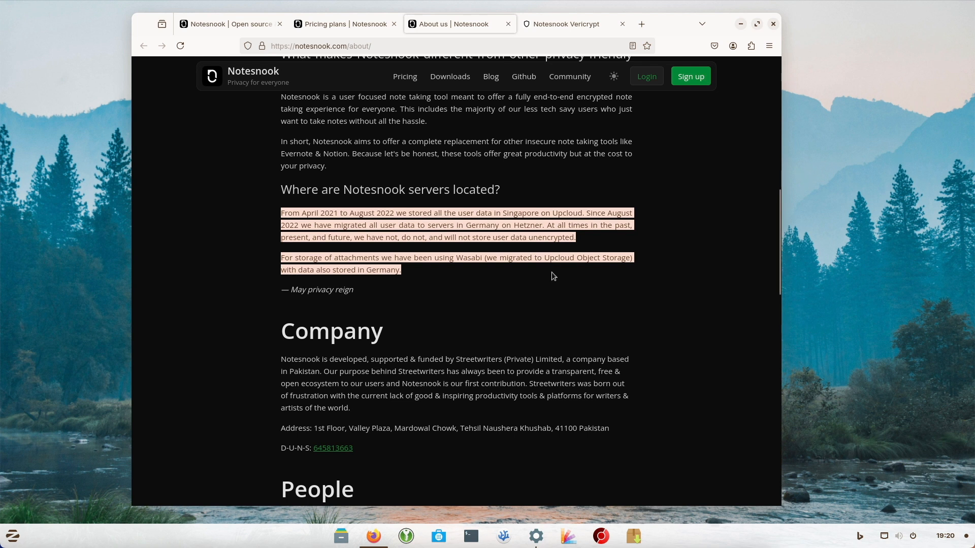
pyautogui.moveTo(693, 21)
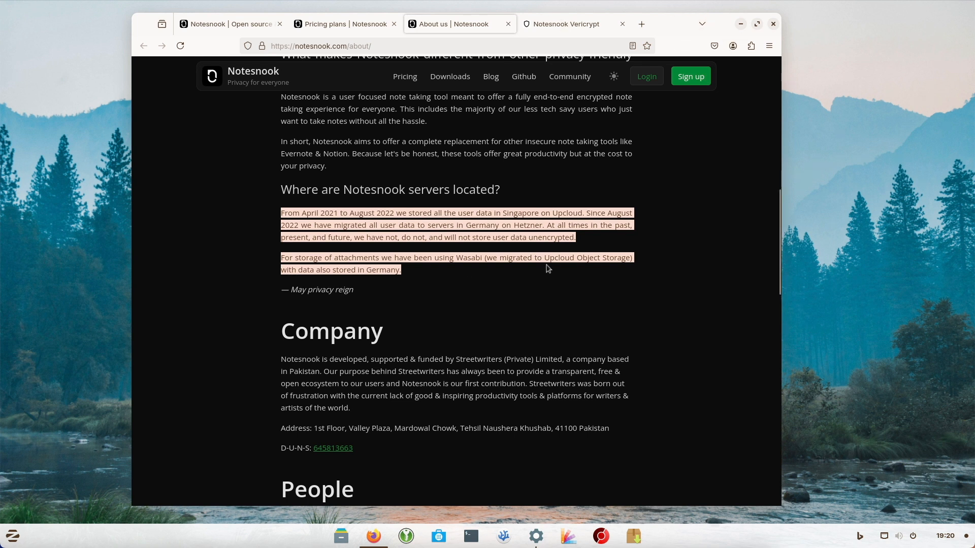
pyautogui.click(773, 24)
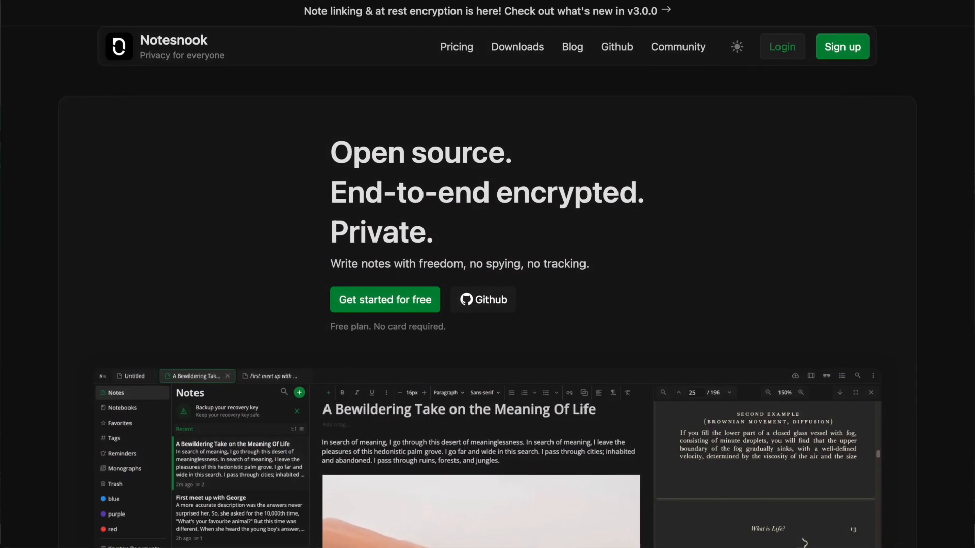
# Step: Scroll the homepage past the hero and privacy sections to encryption-at-rest and app lock
pyautogui.scroll(-3)
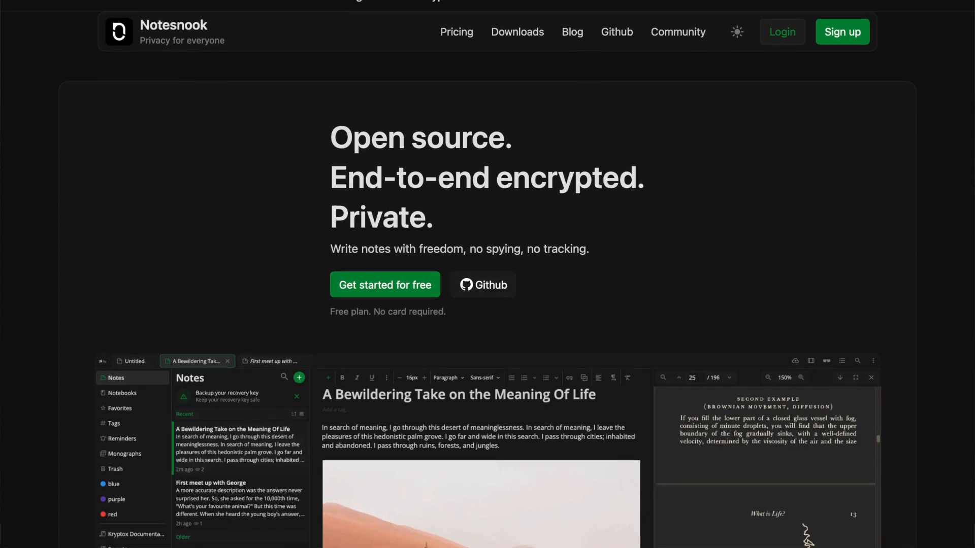
pyautogui.scroll(-3)
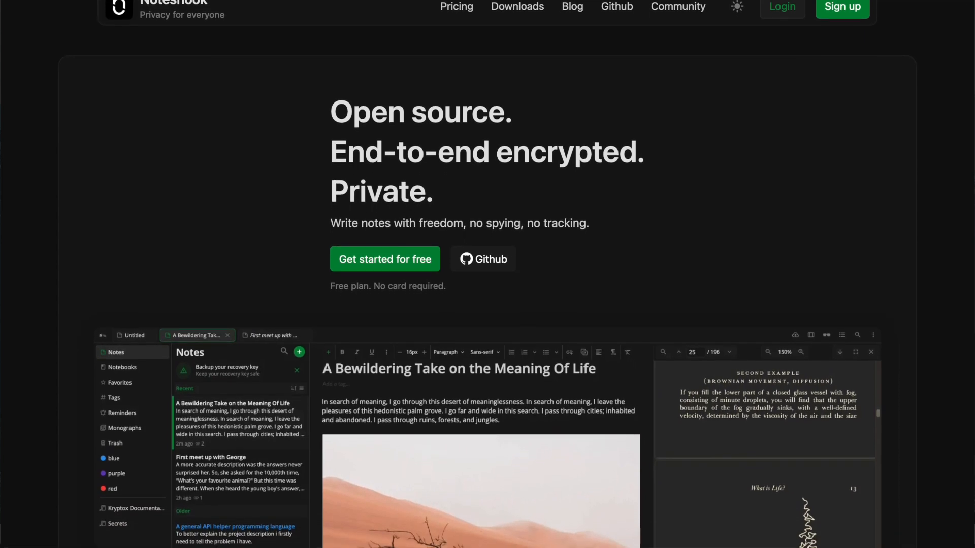
pyautogui.scroll(-3)
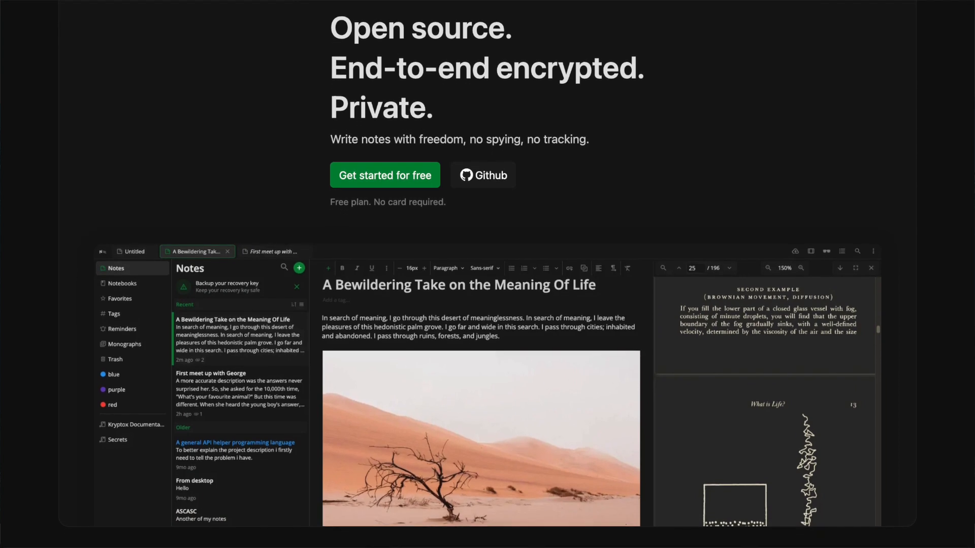
pyautogui.scroll(-3)
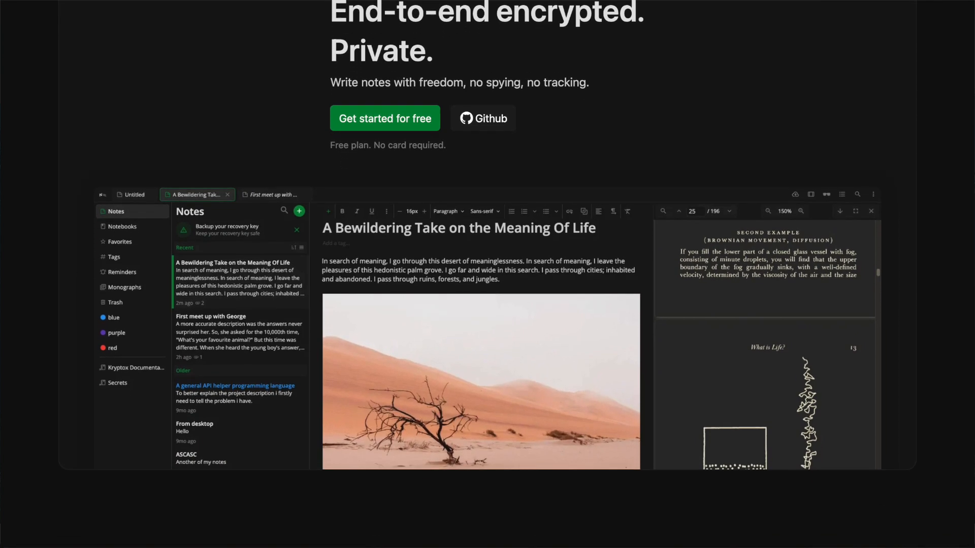
pyautogui.scroll(-3)
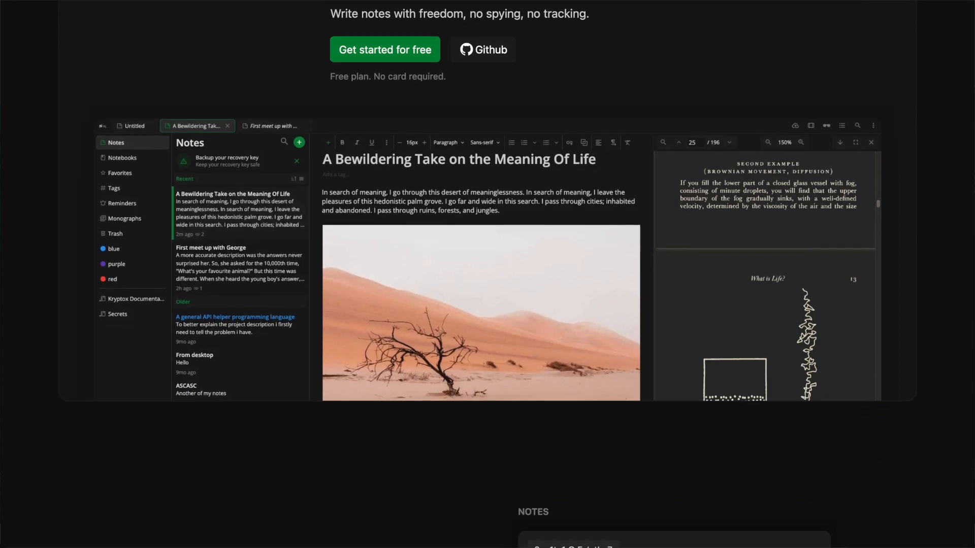
pyautogui.scroll(-3)
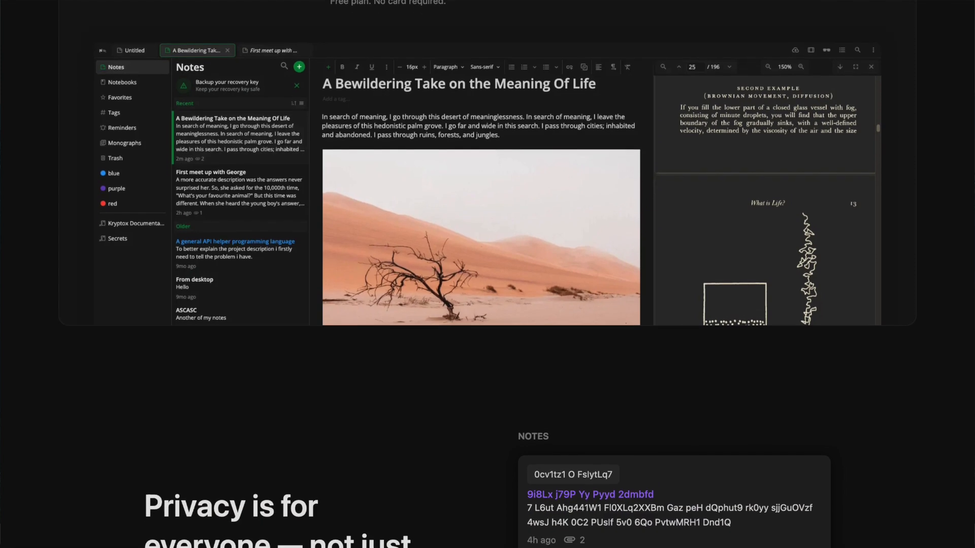
pyautogui.scroll(-3)
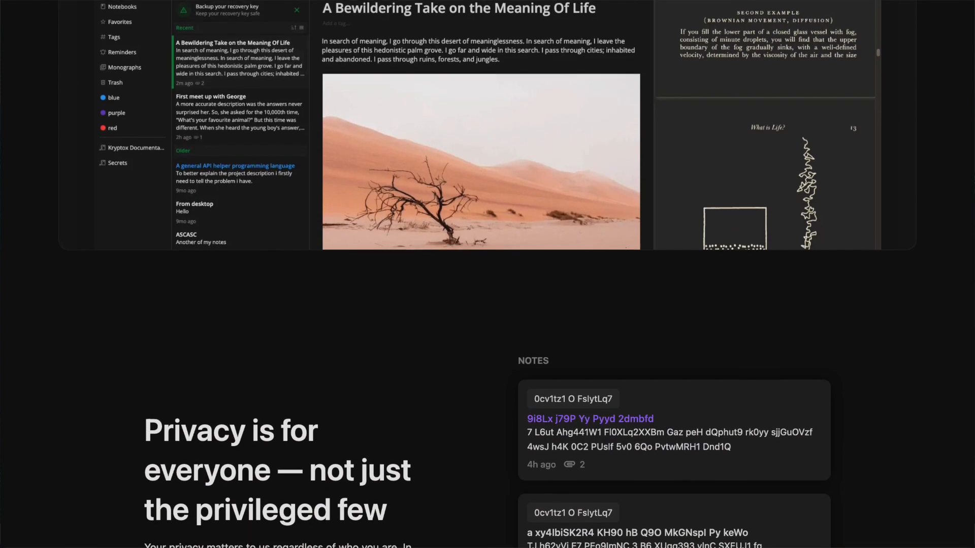
pyautogui.scroll(-3)
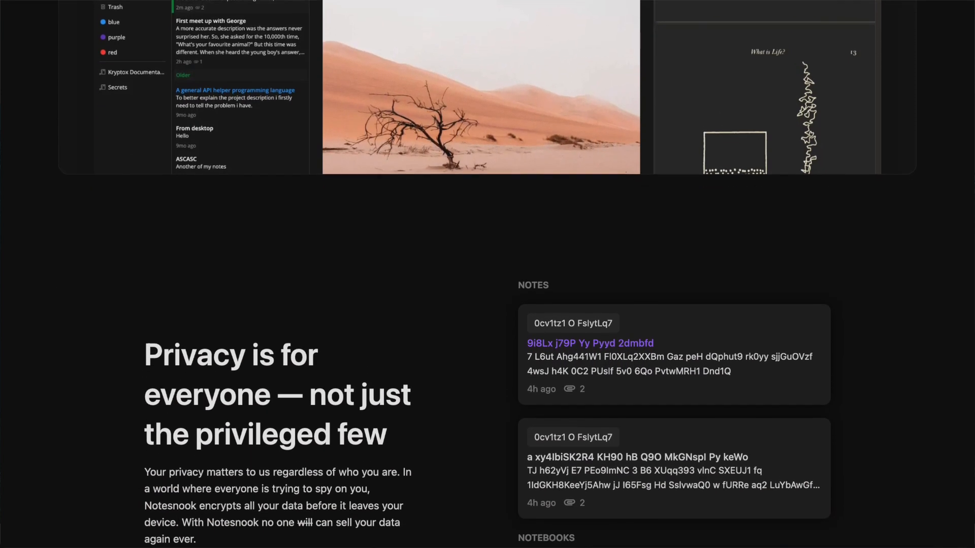
pyautogui.scroll(-3)
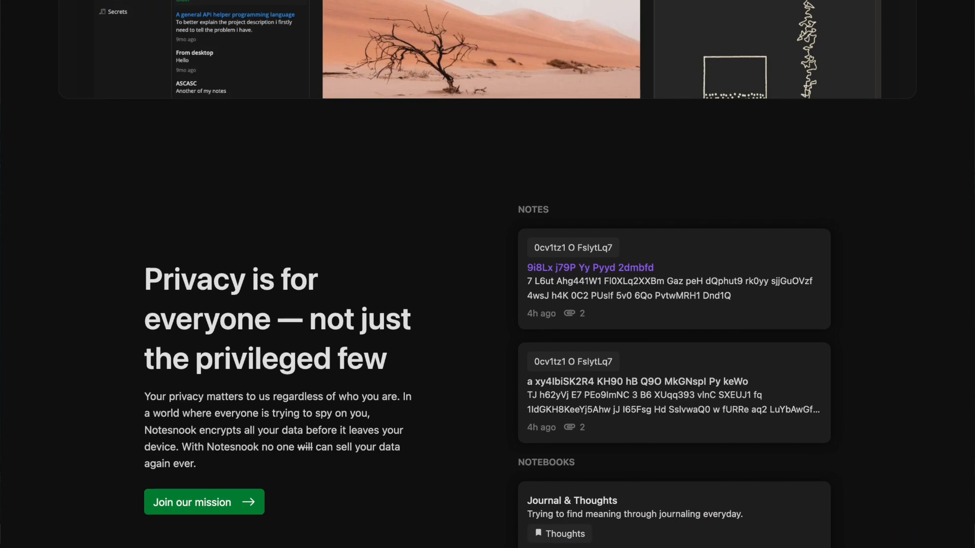
pyautogui.scroll(-3)
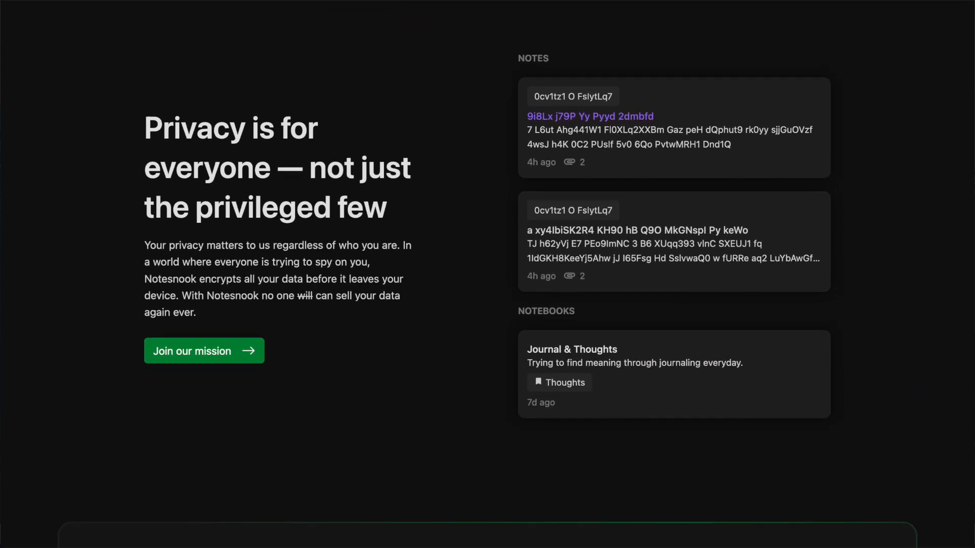
pyautogui.scroll(-3)
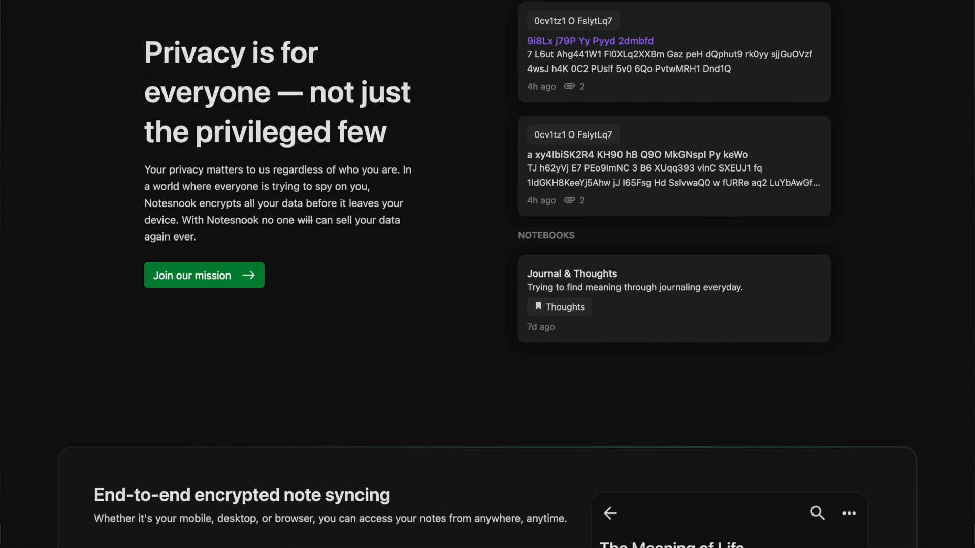
pyautogui.scroll(-3)
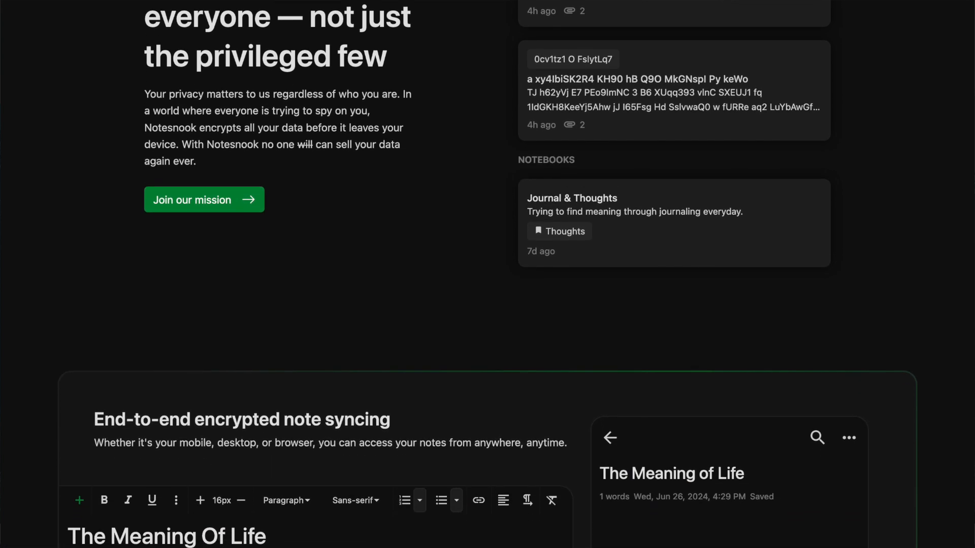
pyautogui.scroll(-3)
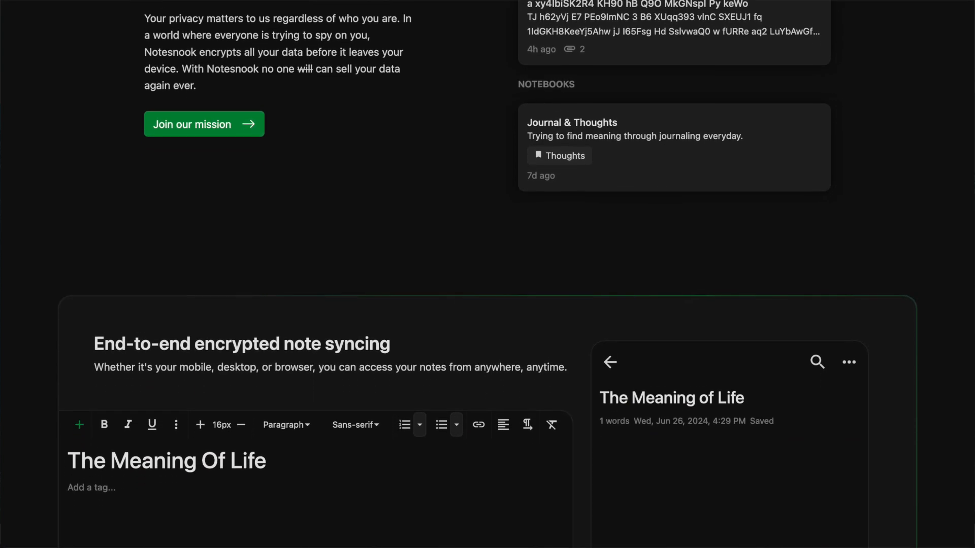
pyautogui.scroll(-3)
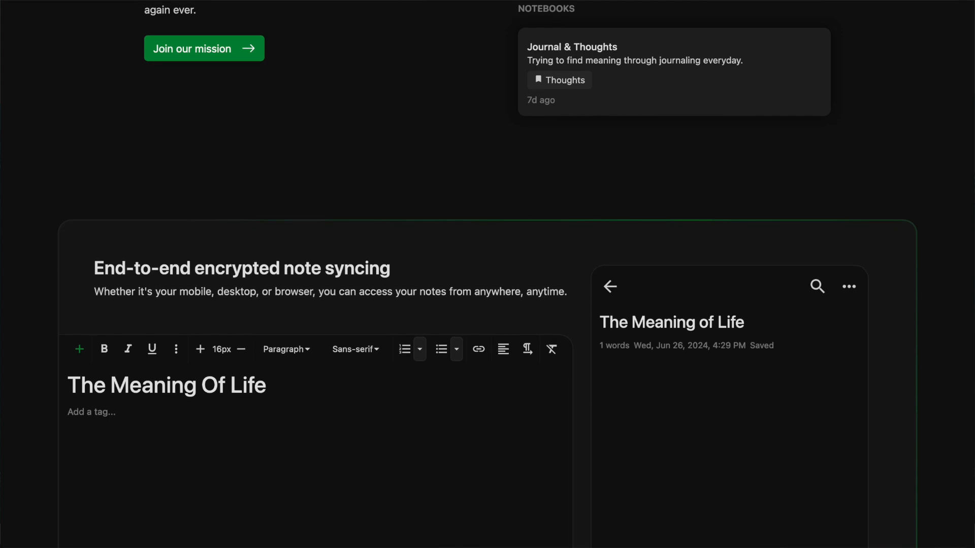
pyautogui.scroll(-3)
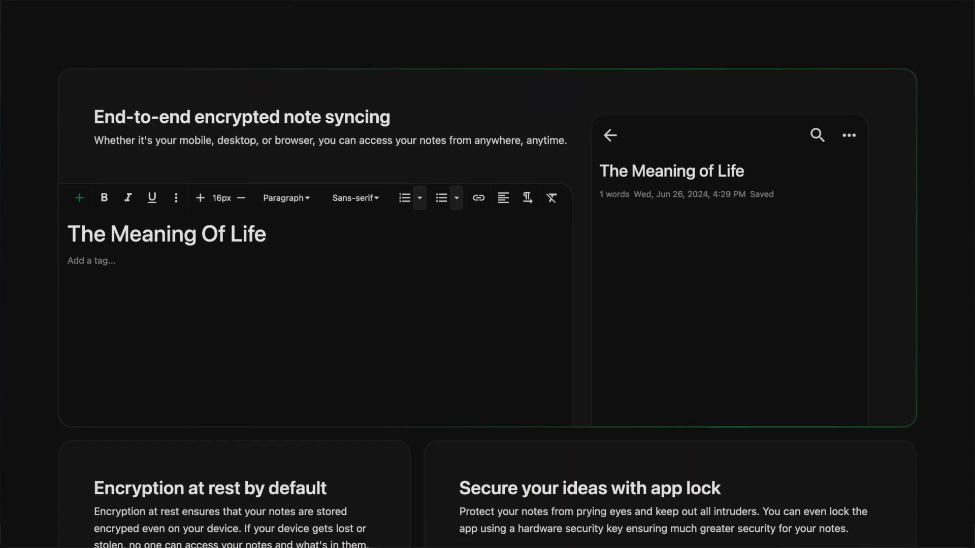
pyautogui.scroll(-3)
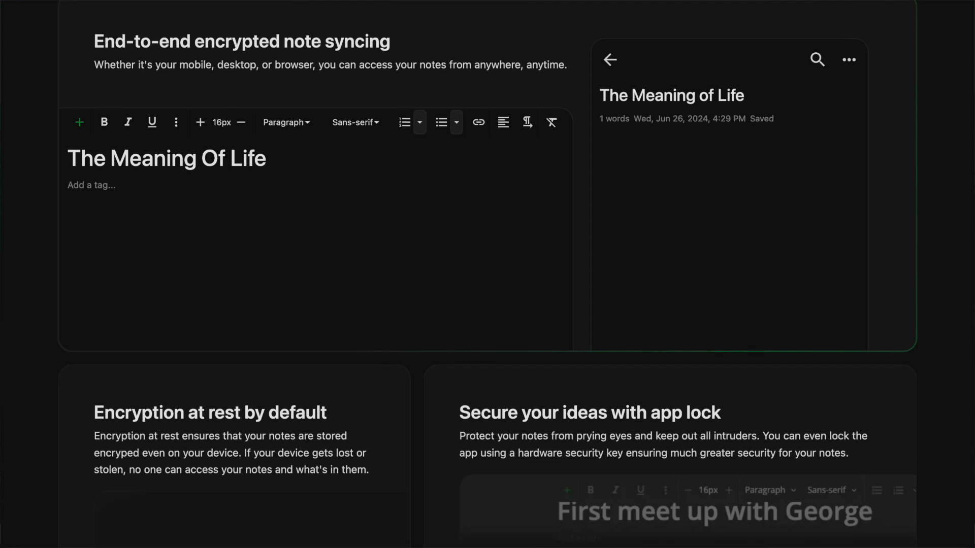
pyautogui.scroll(-3)
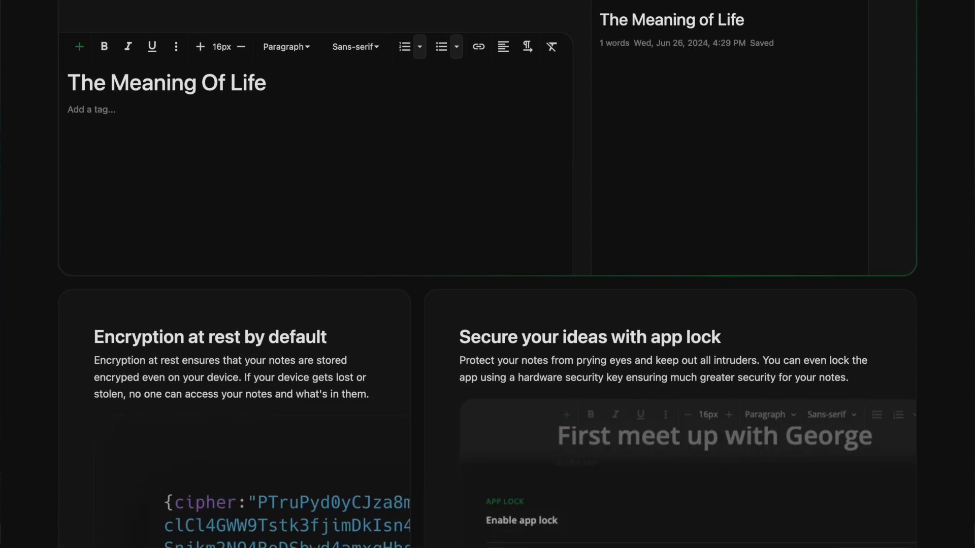
pyautogui.scroll(-3)
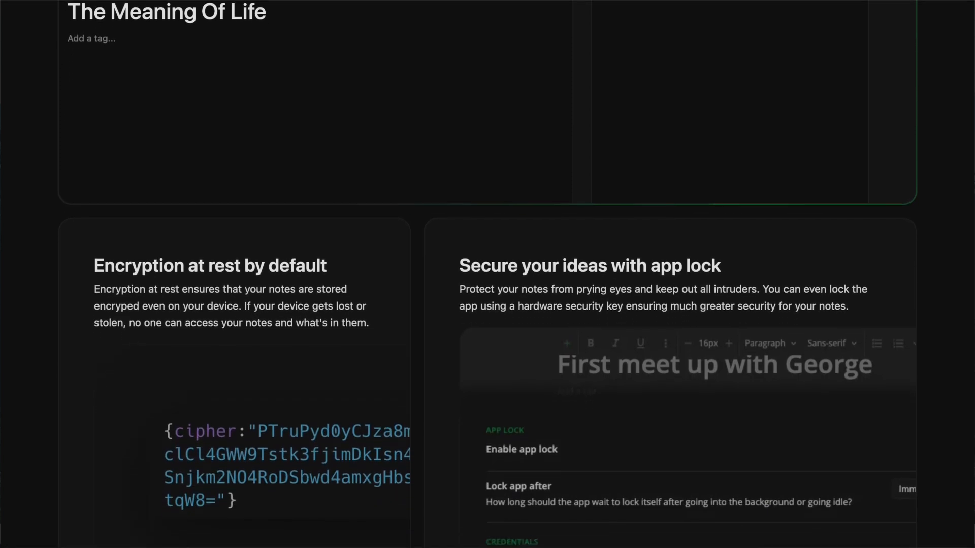
pyautogui.scroll(-3)
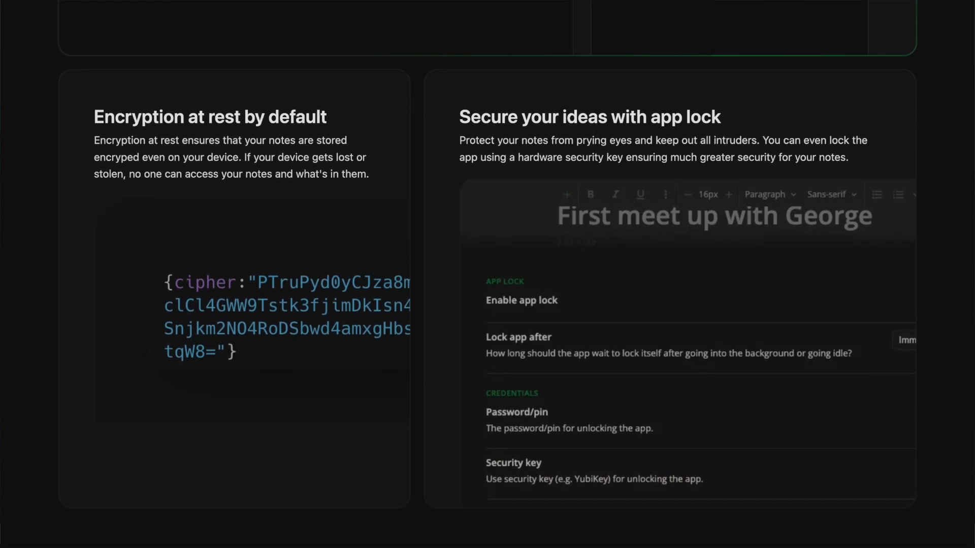
pyautogui.scroll(-3)
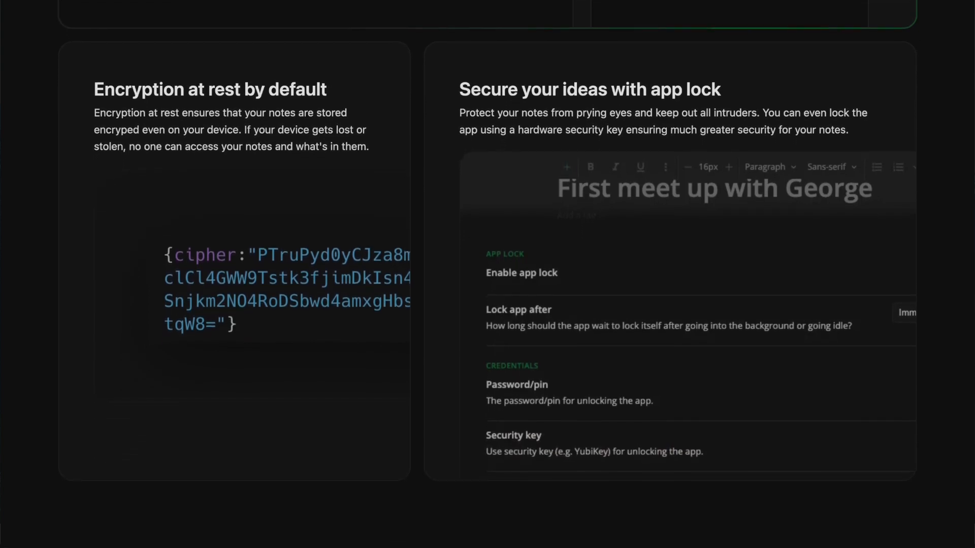